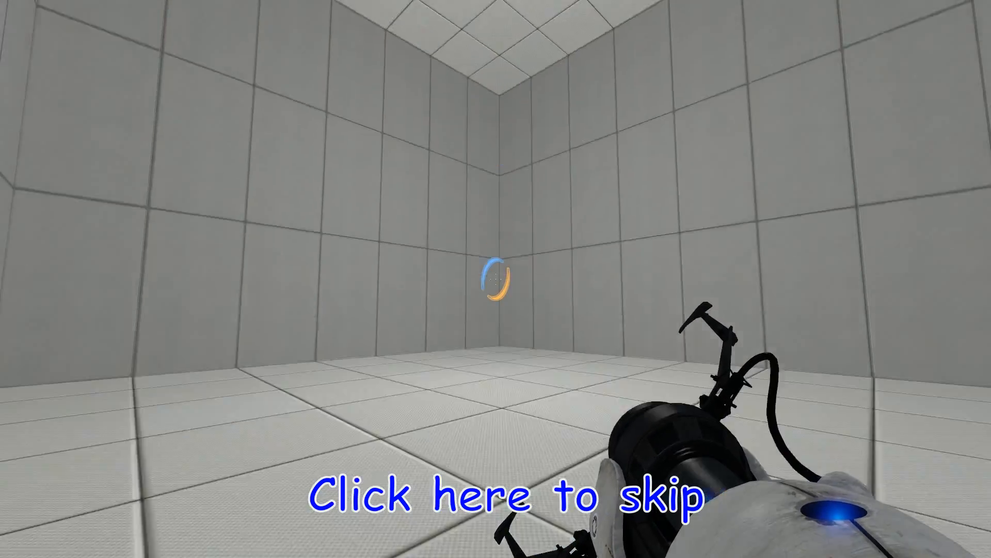
Quit Portal 2 and return to the Windows desktop
left_click(503, 497)
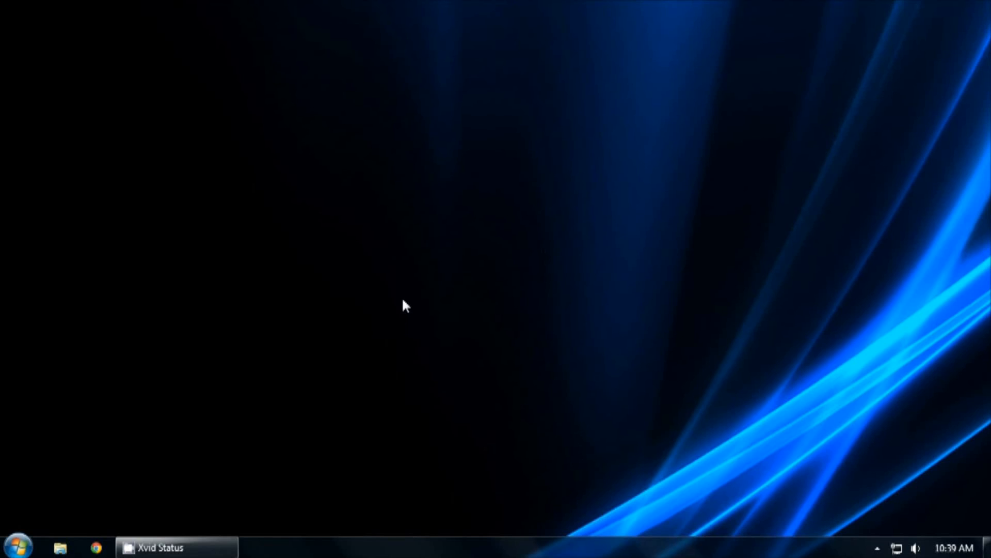
Bring up the Steam library and switch its filter to Tools
left_click(878, 547)
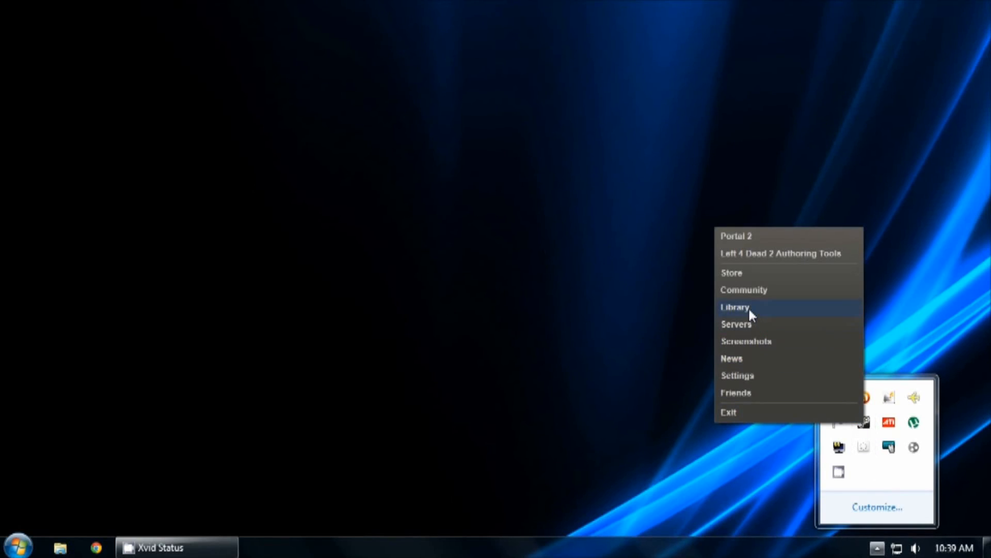
left_click(735, 306)
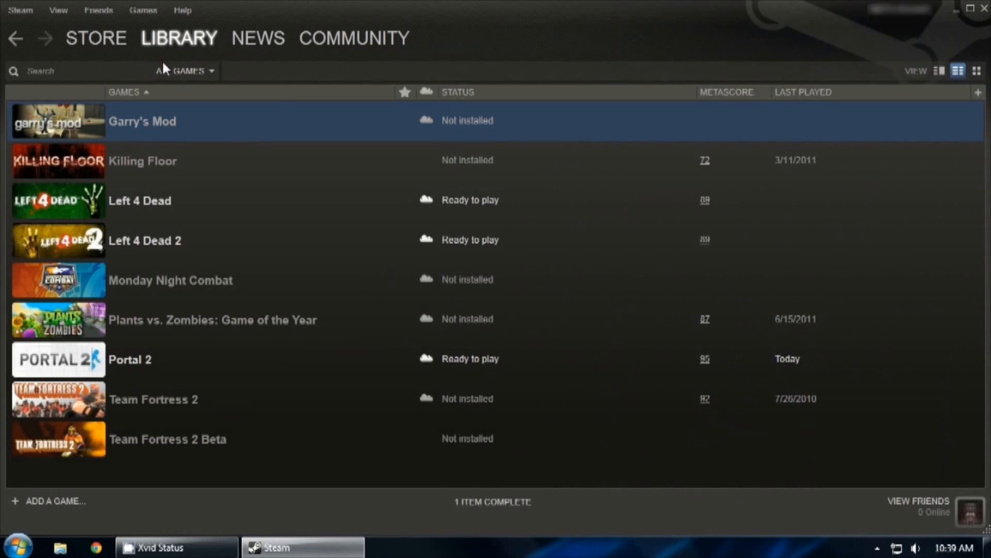
left_click(184, 70)
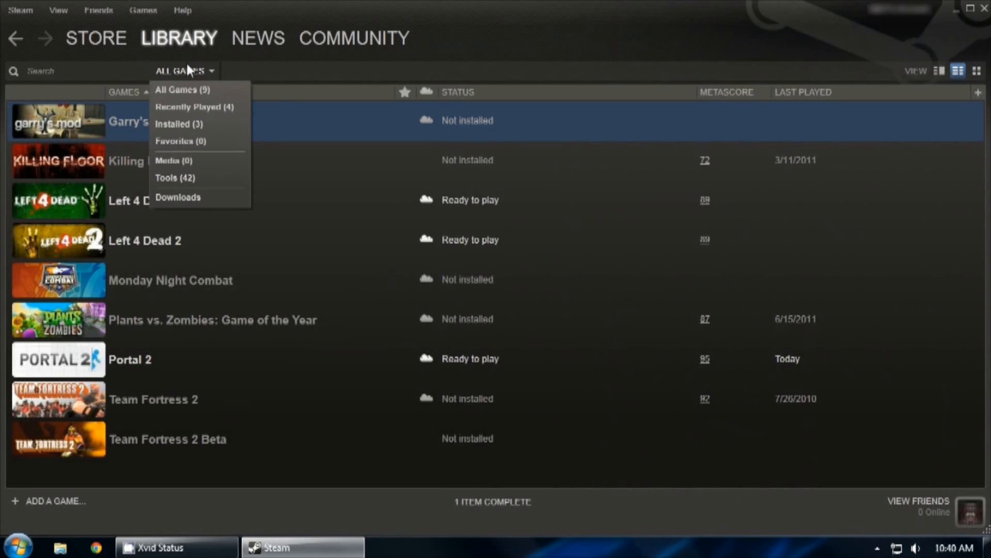
left_click(174, 178)
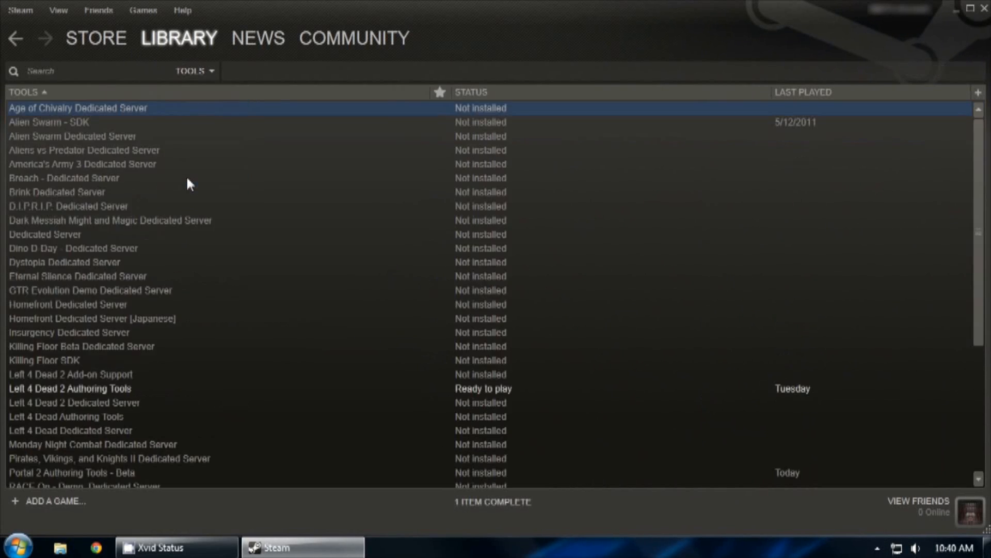
mouse_move(158, 402)
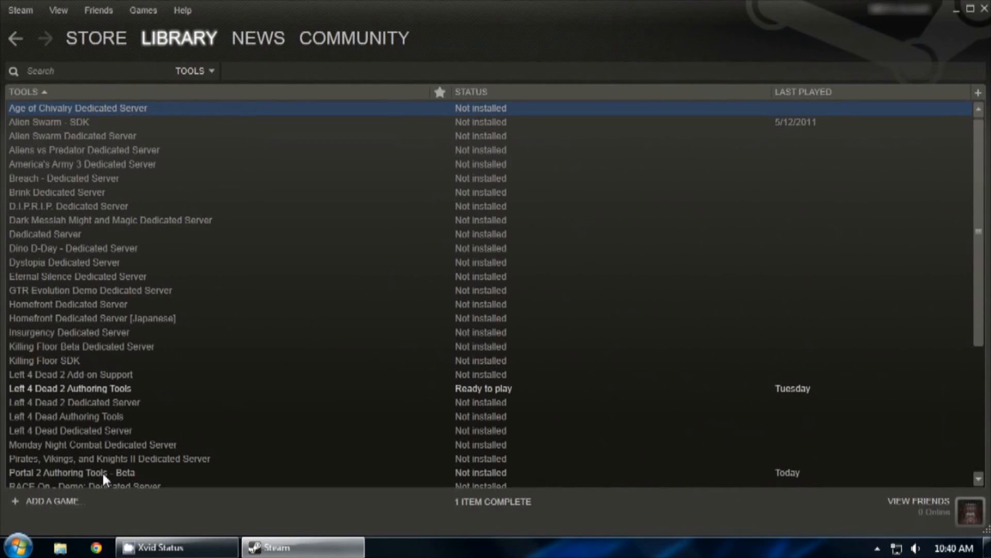
mouse_move(126, 478)
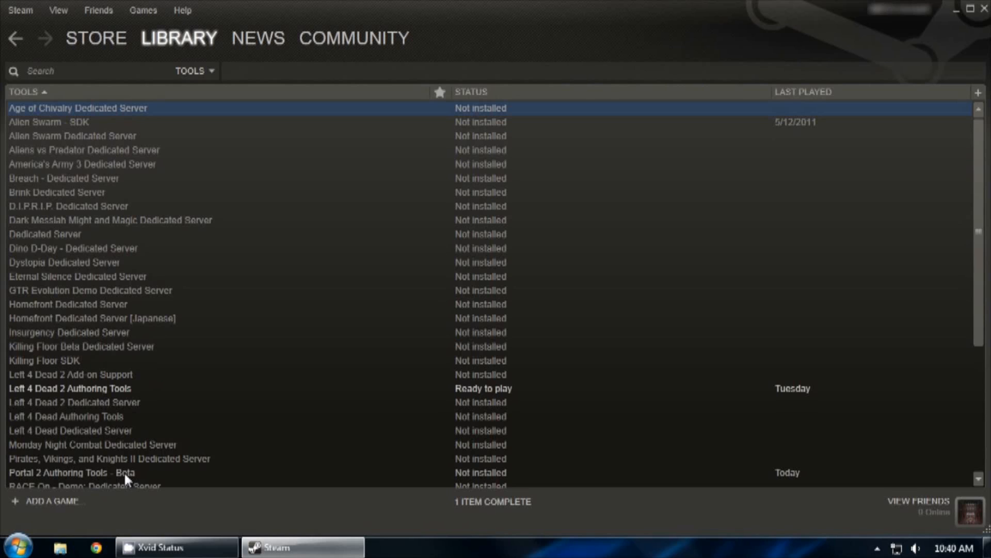
Install Portal 2 Authoring Tools - Beta through the install wizard
double_click(69, 472)
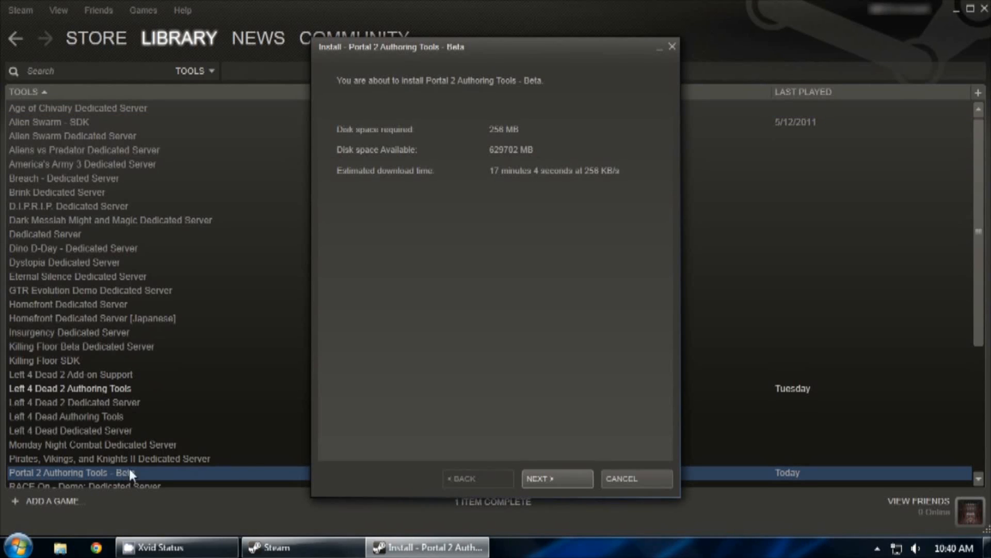
left_click(557, 478)
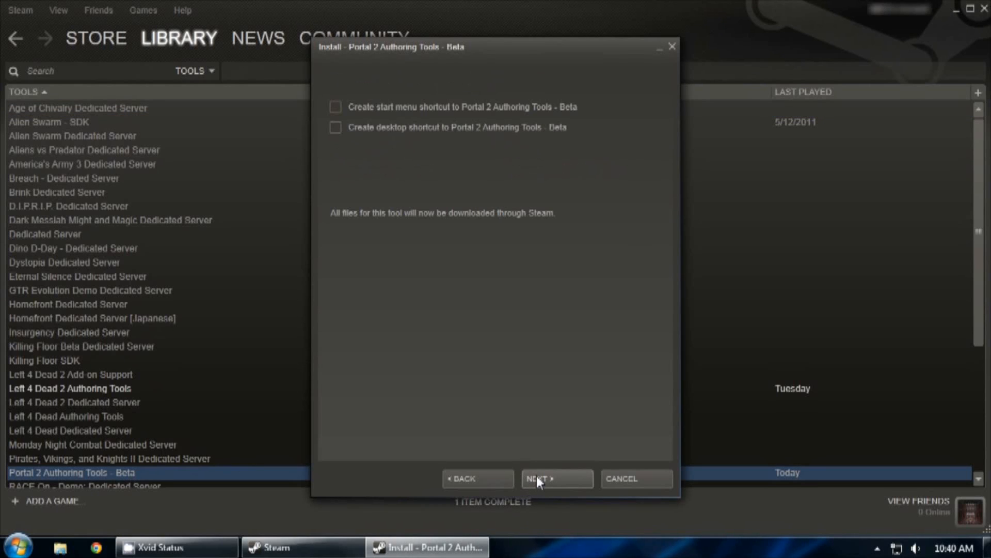
left_click(556, 478)
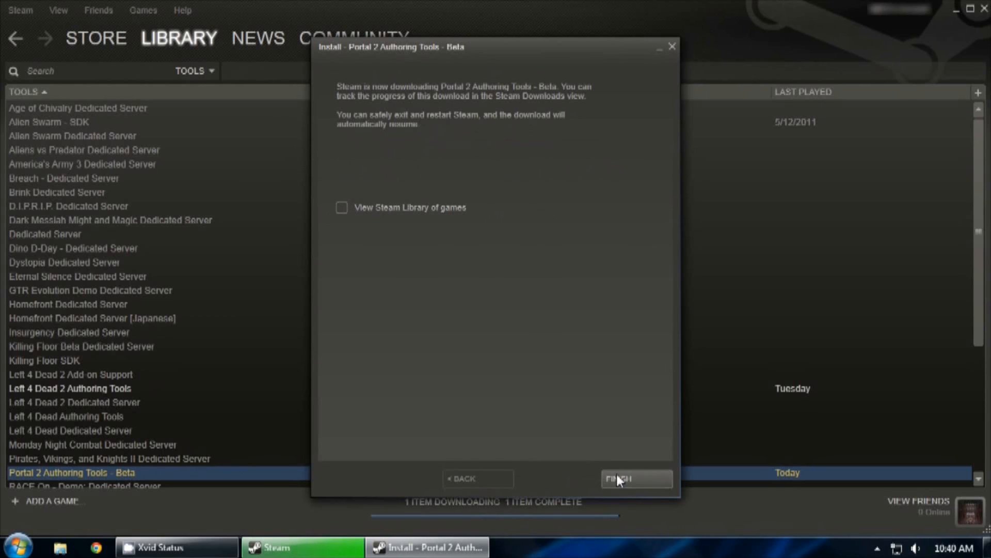
left_click(635, 478)
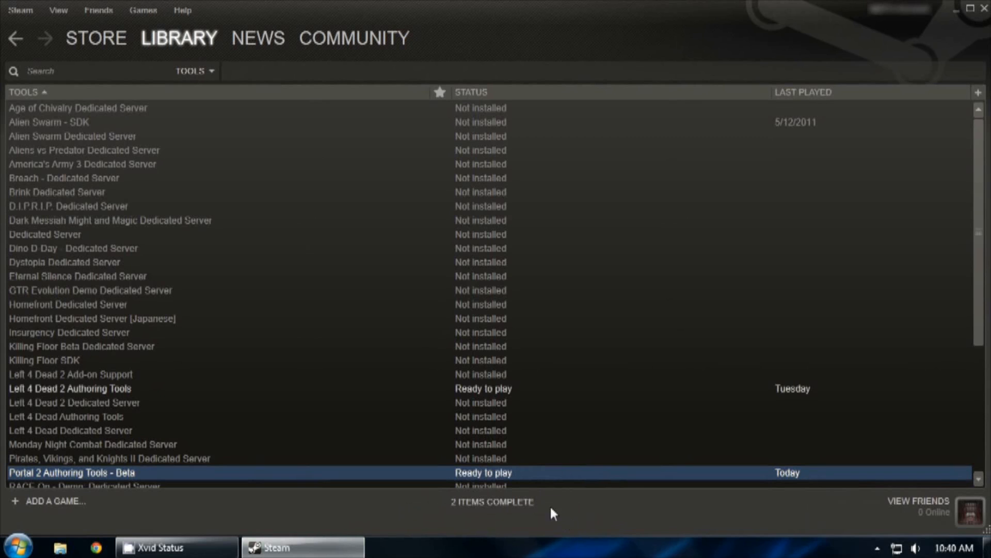
mouse_move(492, 479)
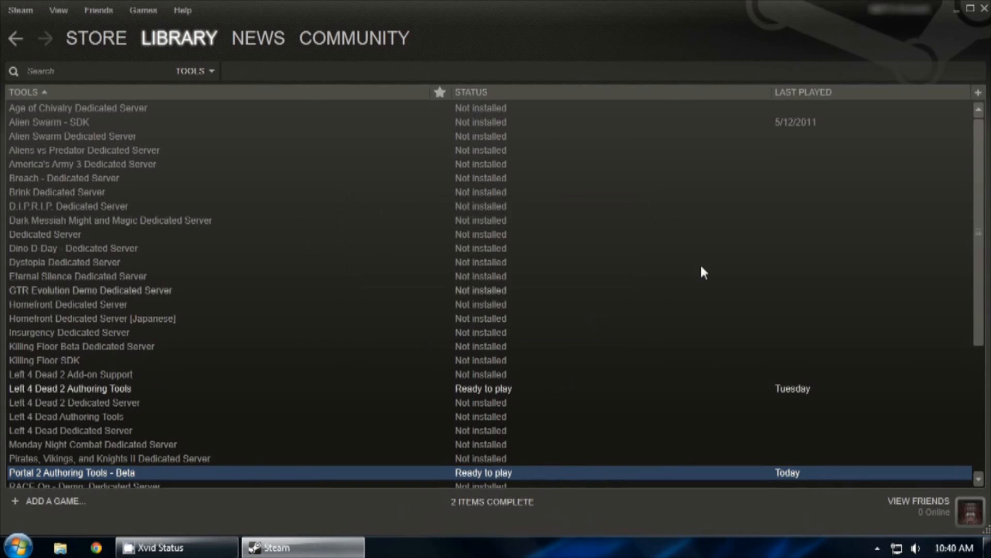
Launch Portal 2 Authoring Tools and start Hammer World Editor from its applications list
double_click(71, 472)
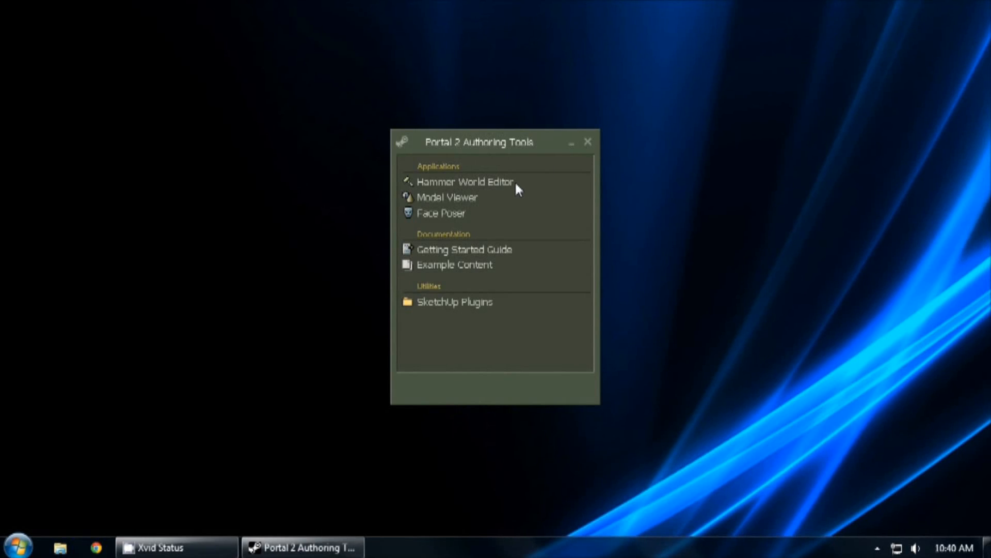
mouse_move(473, 190)
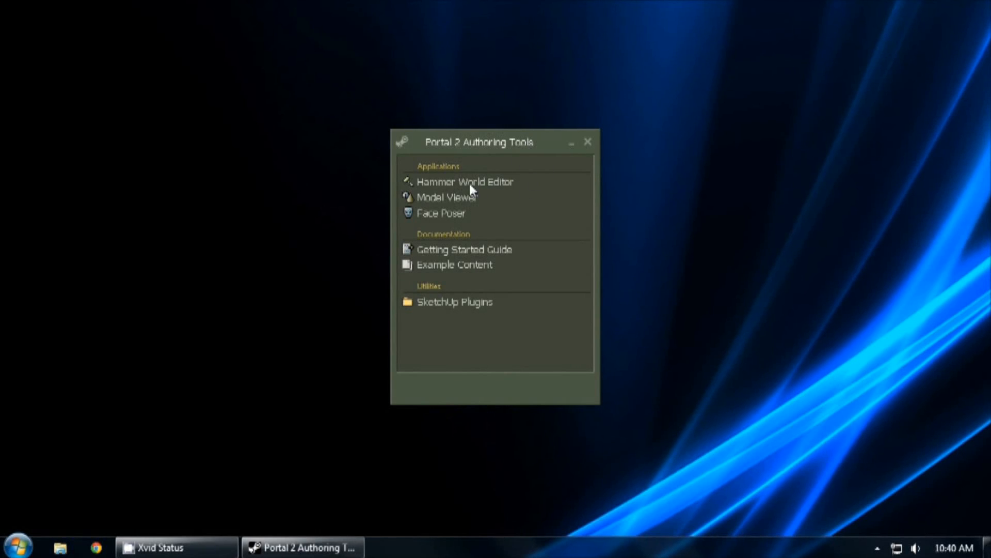
mouse_move(447, 190)
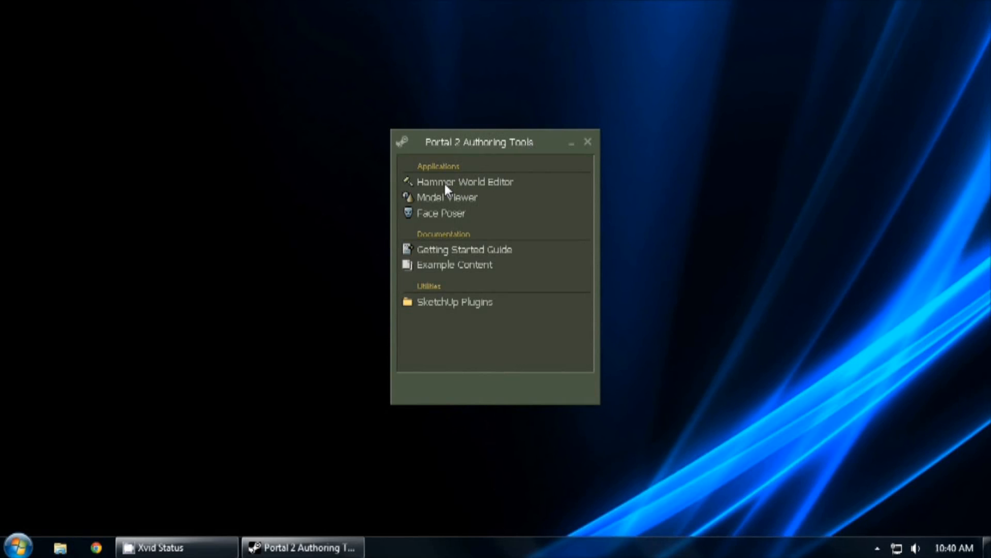
mouse_move(465, 182)
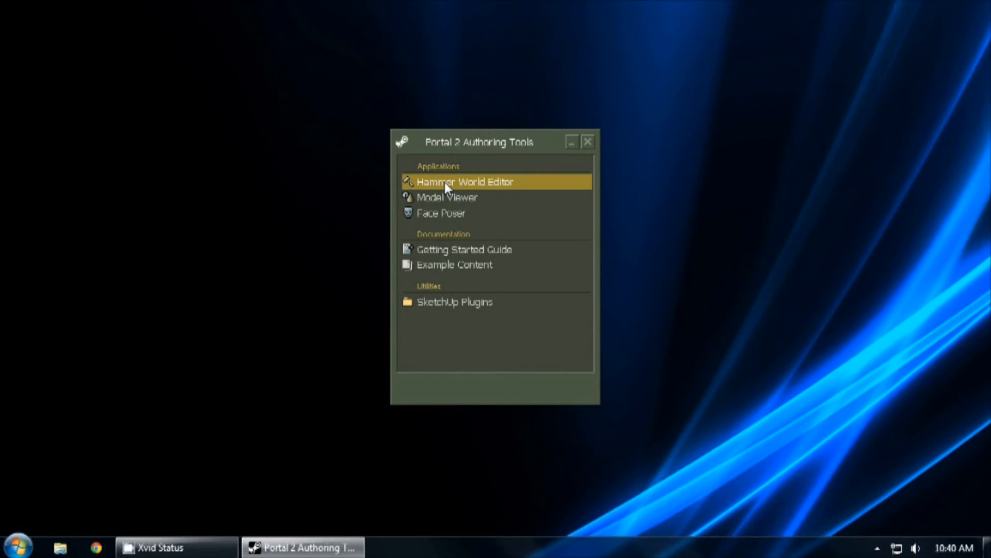
left_click(465, 182)
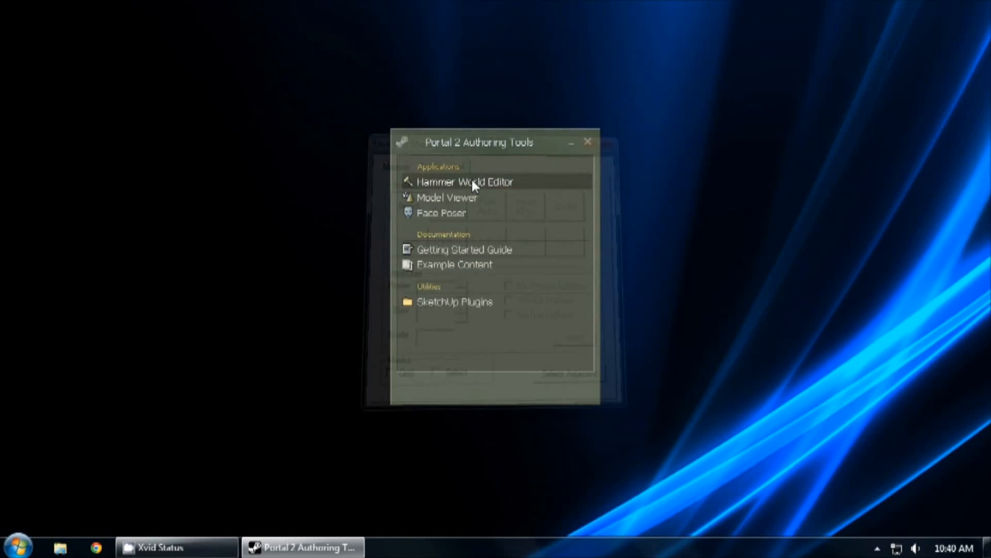
left_click(465, 182)
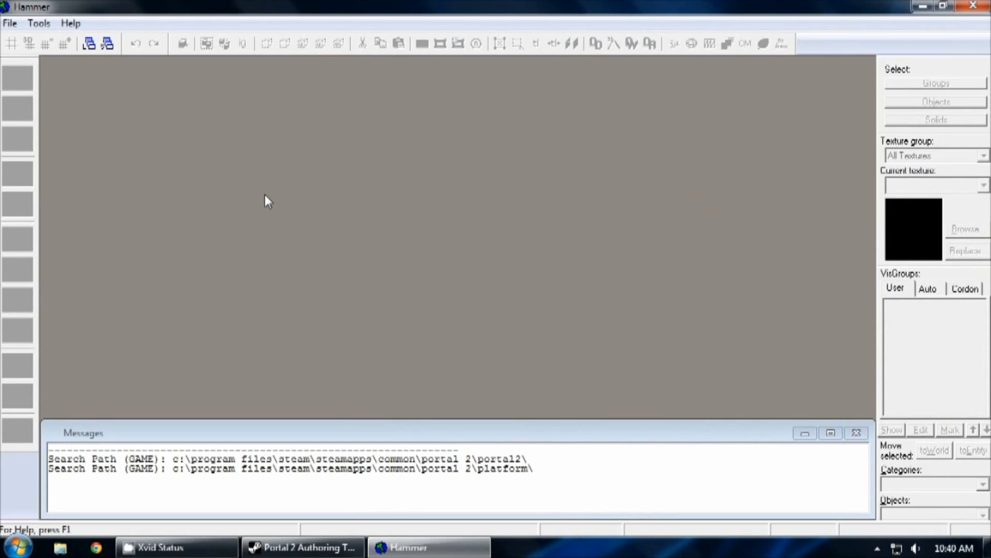
Create a new map and save it as TutExample.vmf in the maps folder, overwriting the old file
left_click(9, 22)
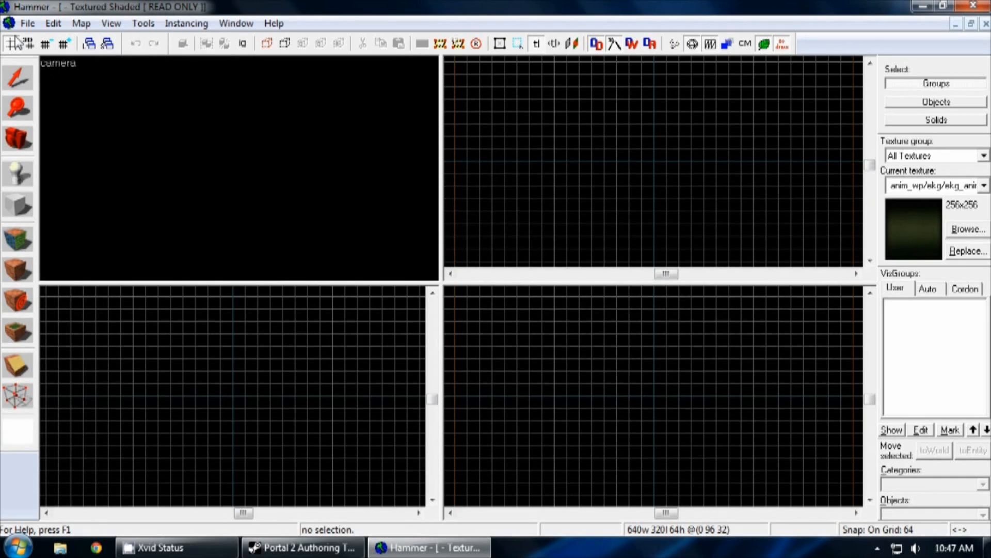
left_click(27, 24)
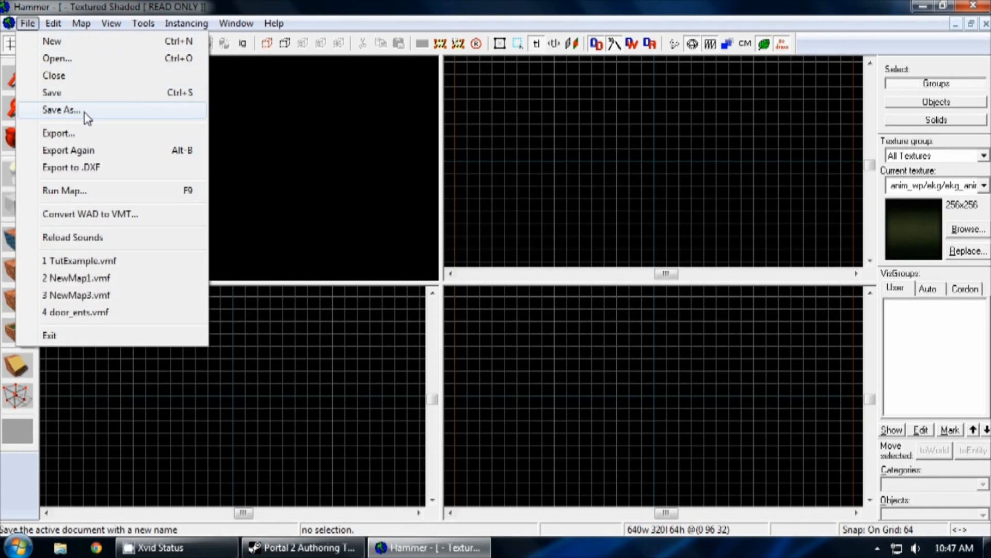
left_click(60, 109)
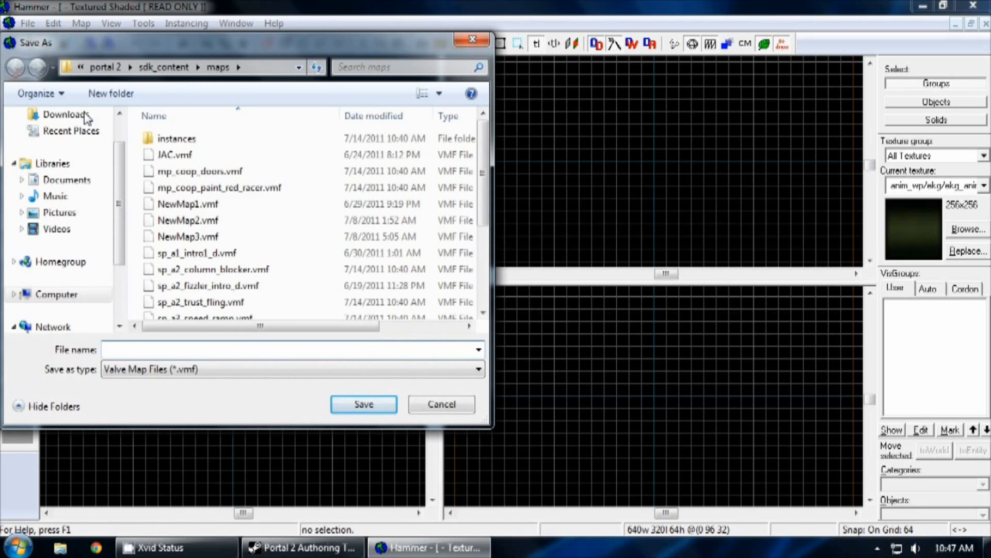
type("TutEd")
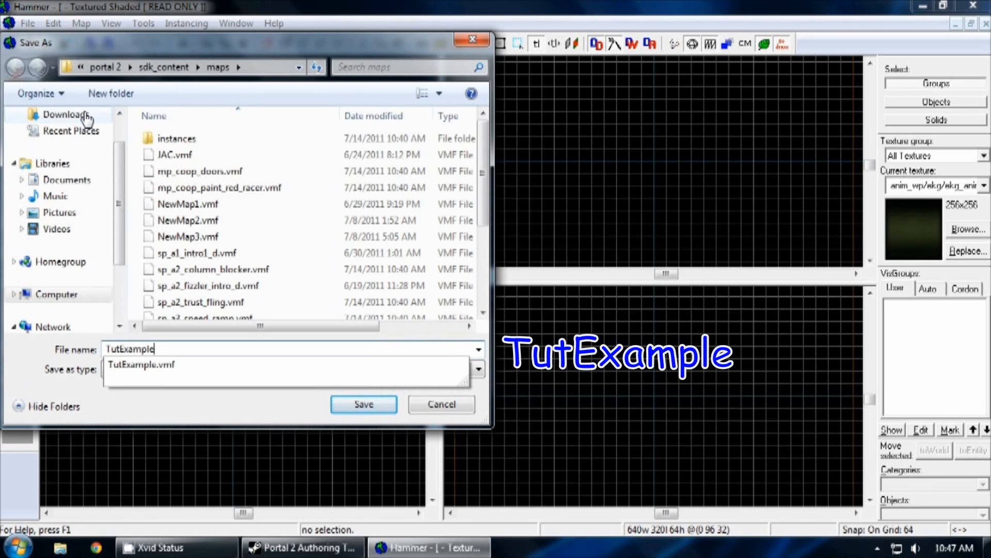
left_click(364, 404)
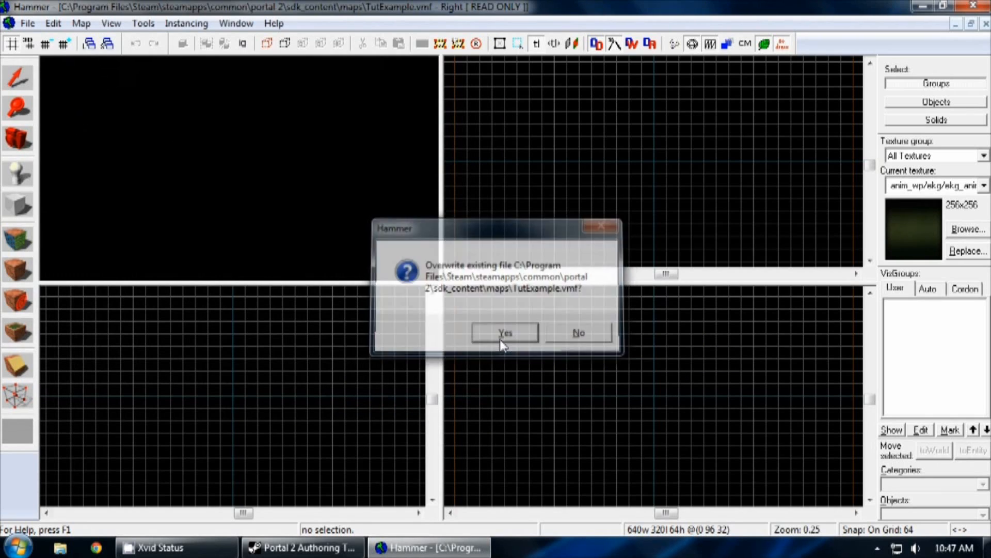
left_click(504, 331)
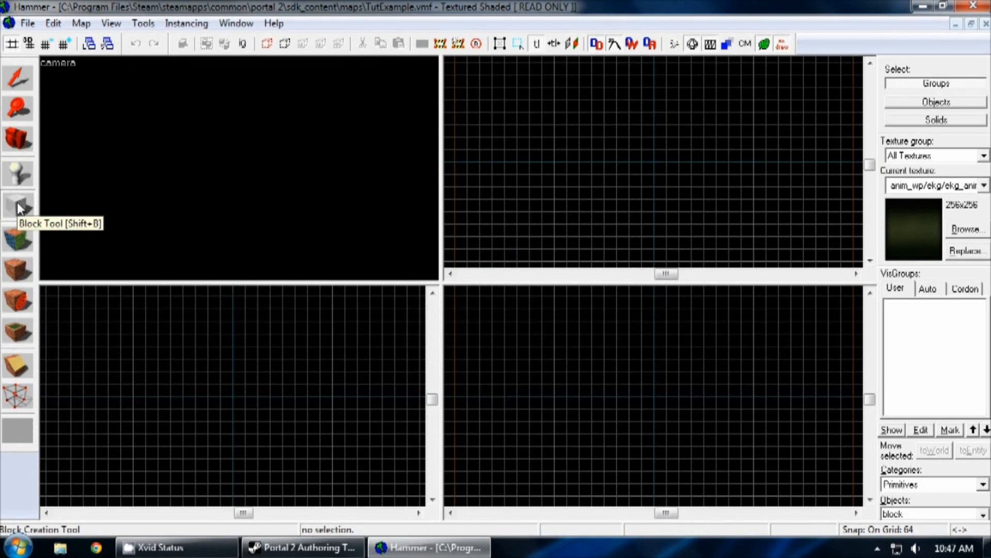
mouse_move(13, 214)
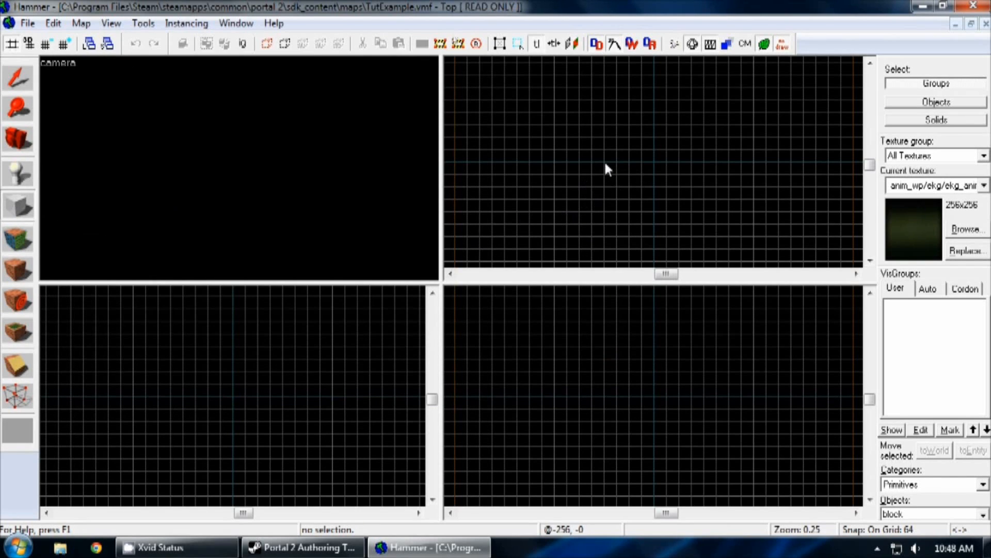
mouse_move(587, 201)
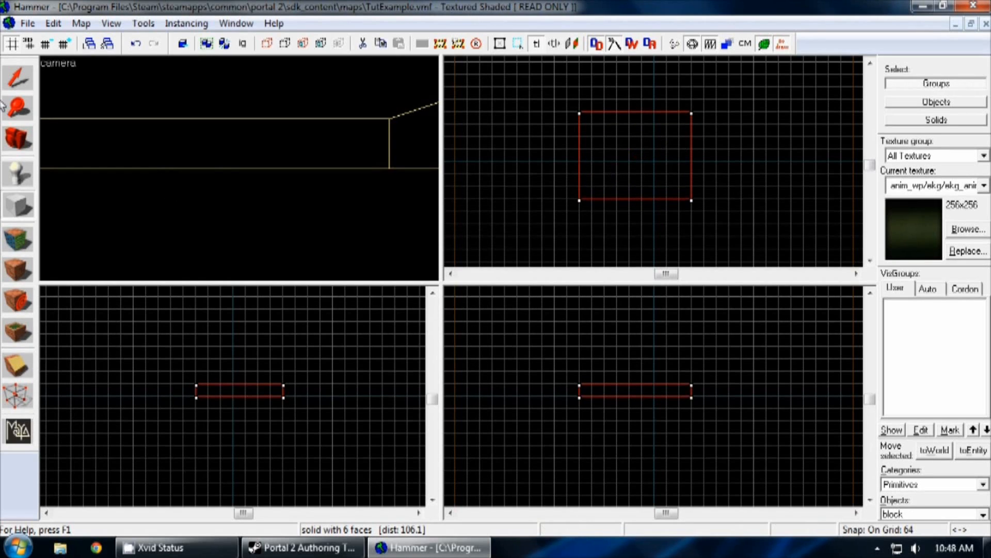
mouse_move(283, 166)
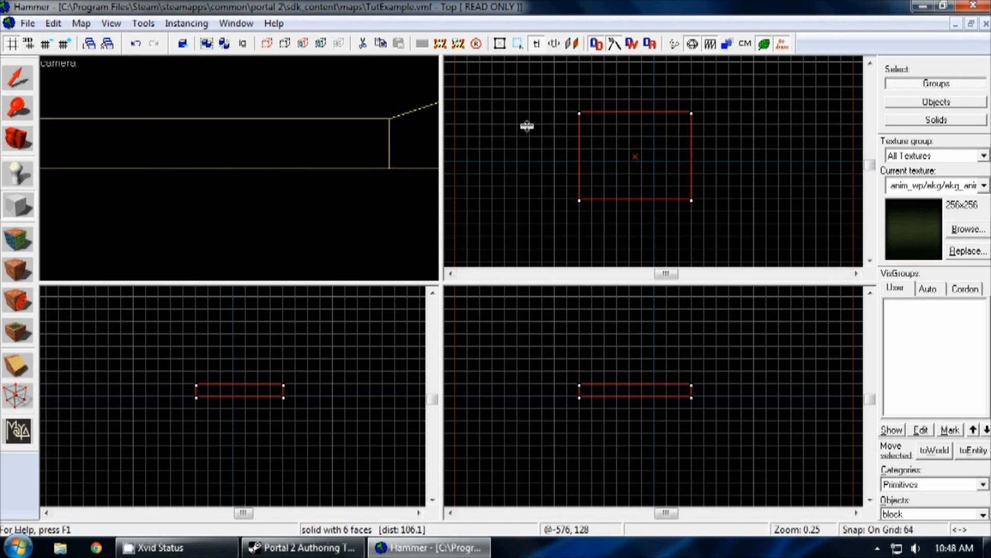
mouse_move(598, 187)
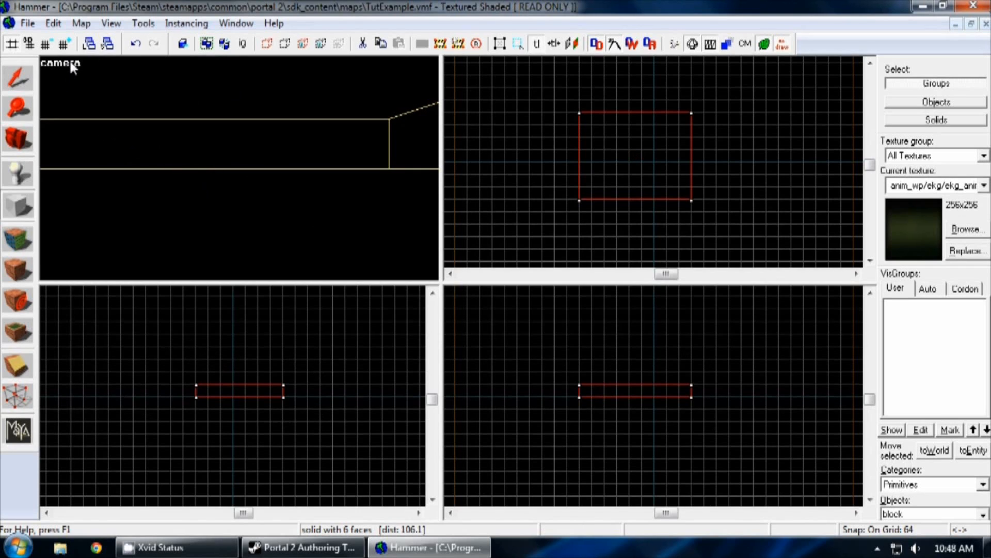
mouse_move(60, 69)
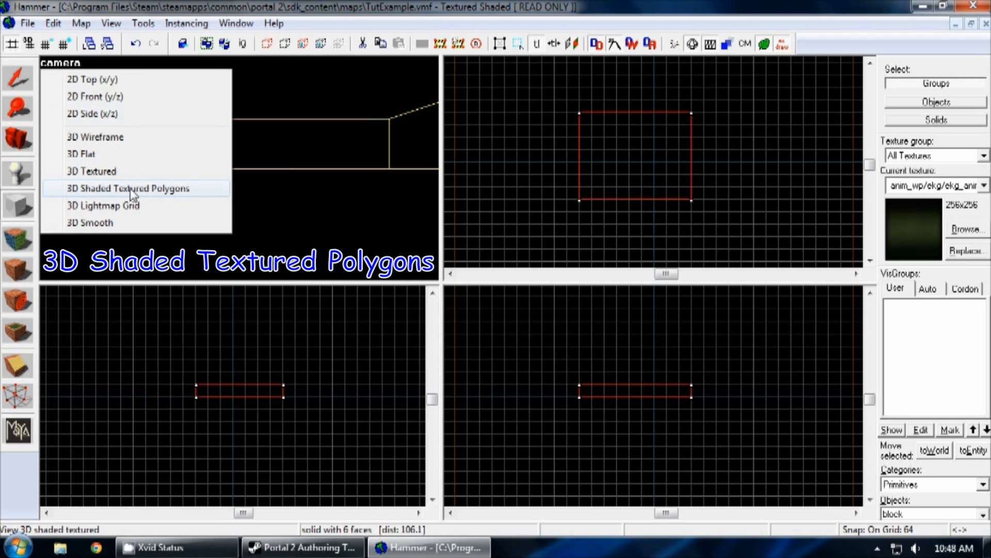
Render the camera viewport as 3D Shaded Textured Polygons
left_click(127, 188)
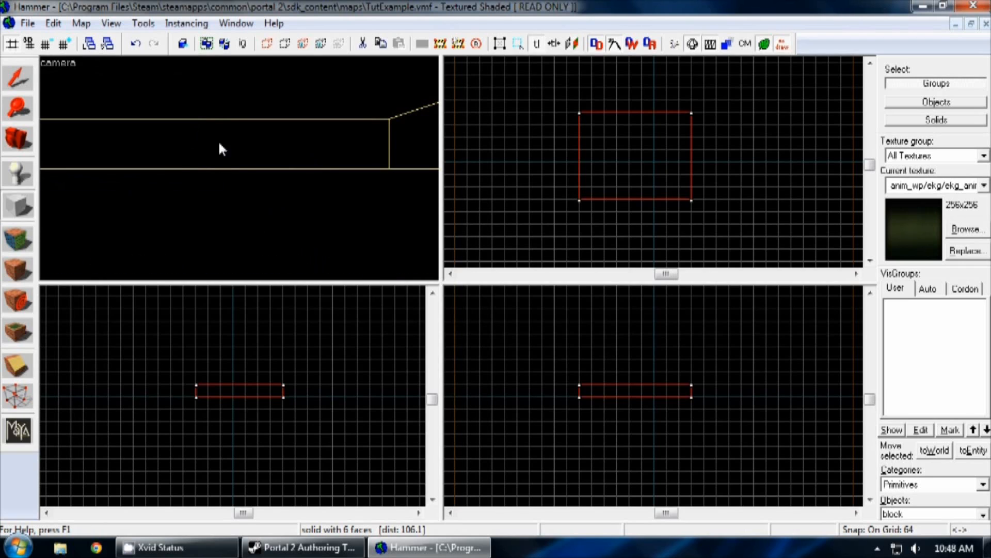
mouse_move(273, 174)
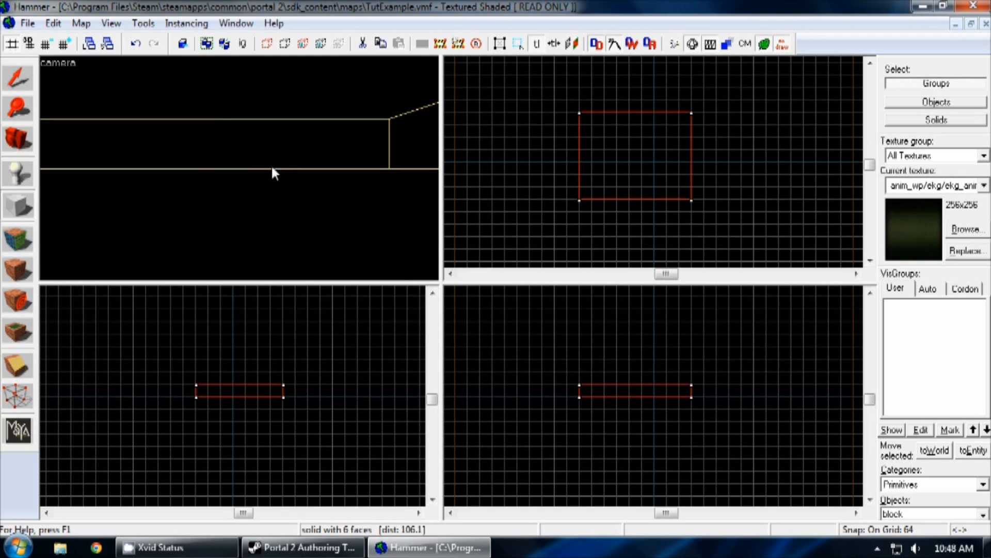
mouse_move(291, 150)
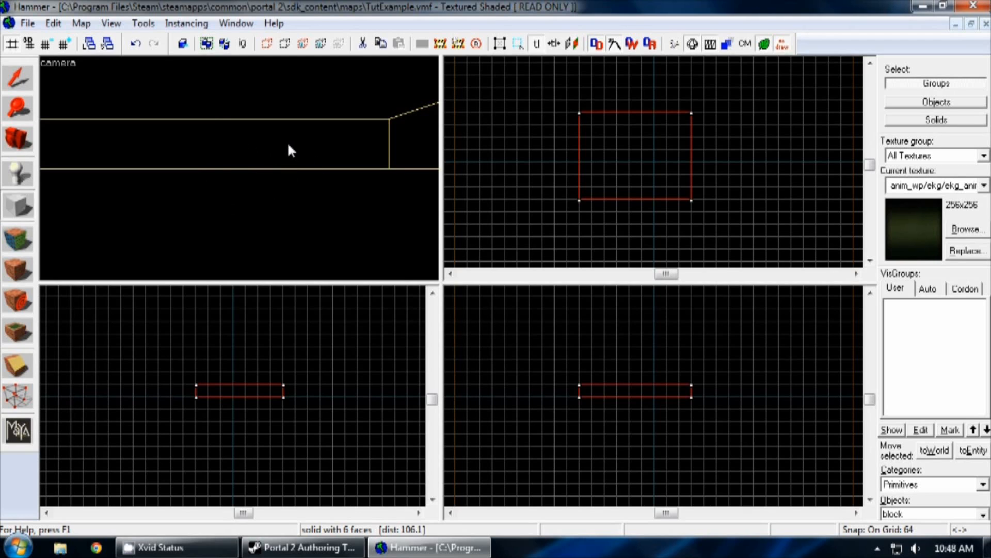
key("z")
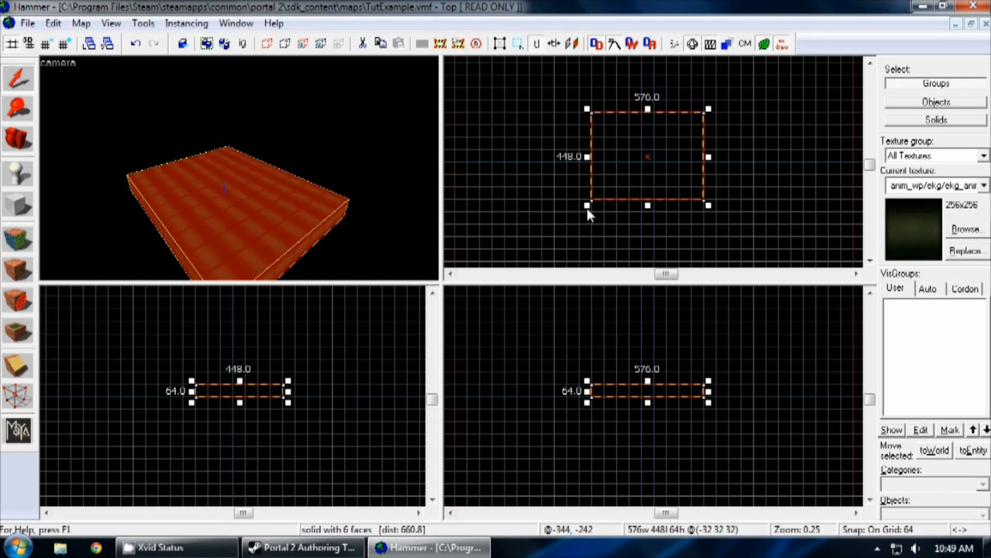
Reshape the block to a 512 by 512 footprint and raise its height into a tall box
left_click_drag(585, 204, 607, 199)
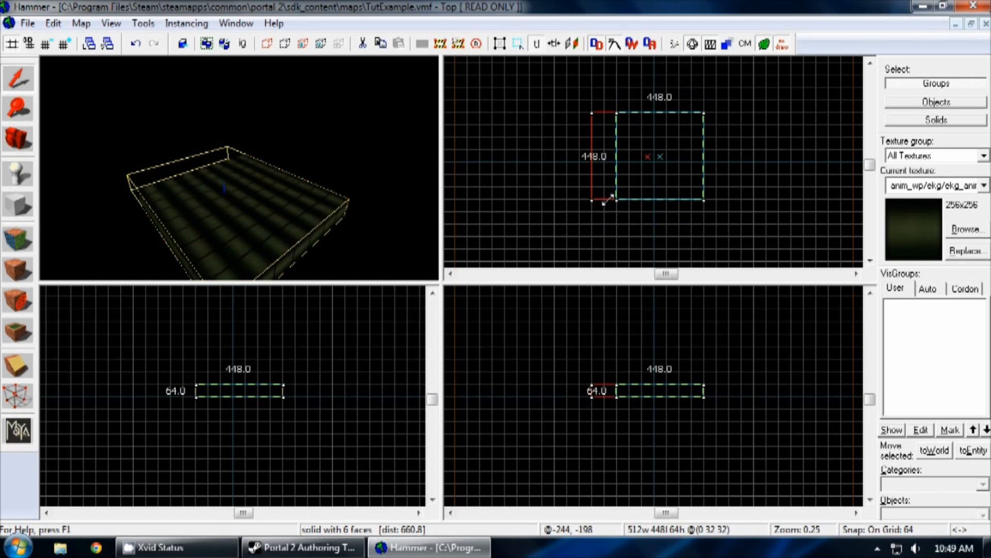
left_click_drag(613, 199, 631, 182)
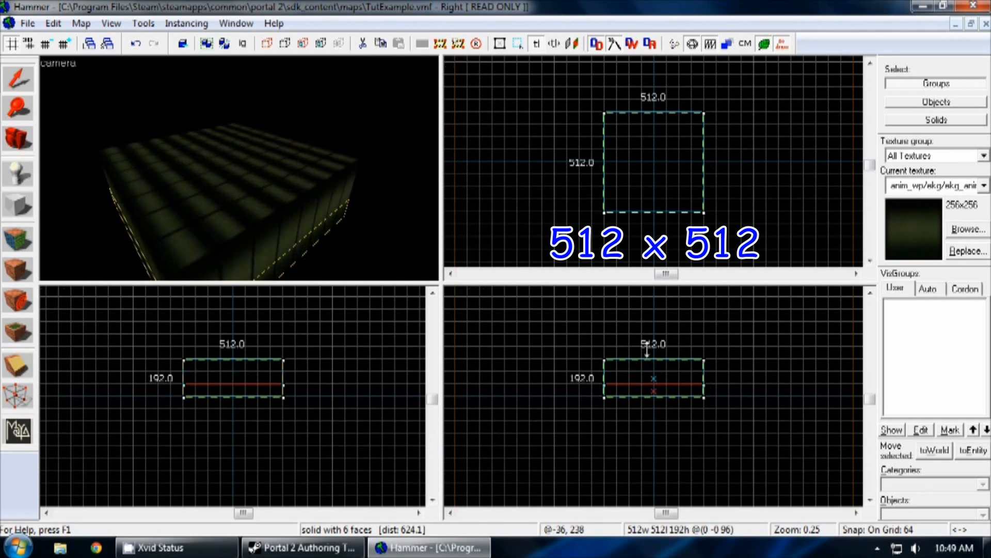
left_click_drag(653, 369, 653, 307)
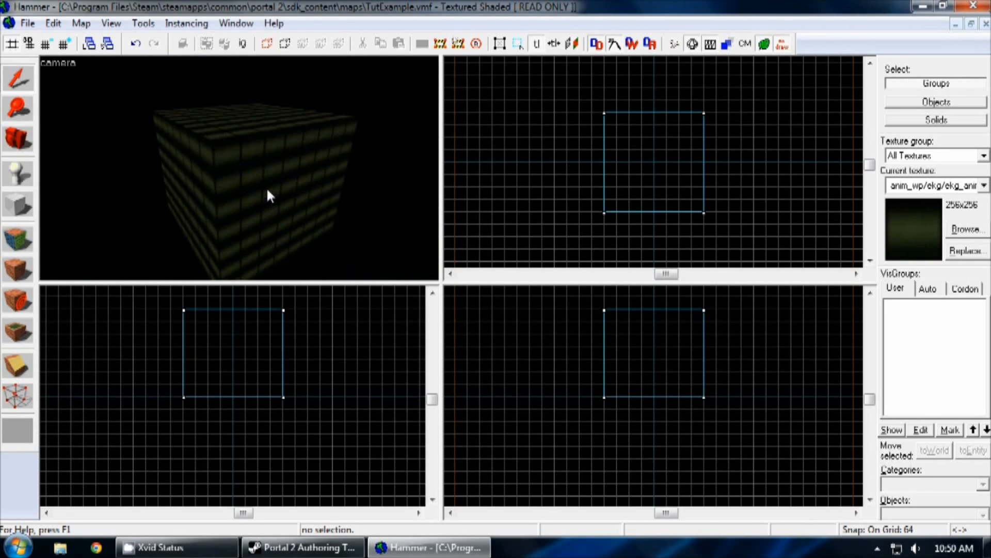
Hollow the selected box into a six-wall room with the default wall thickness
left_click(265, 193)
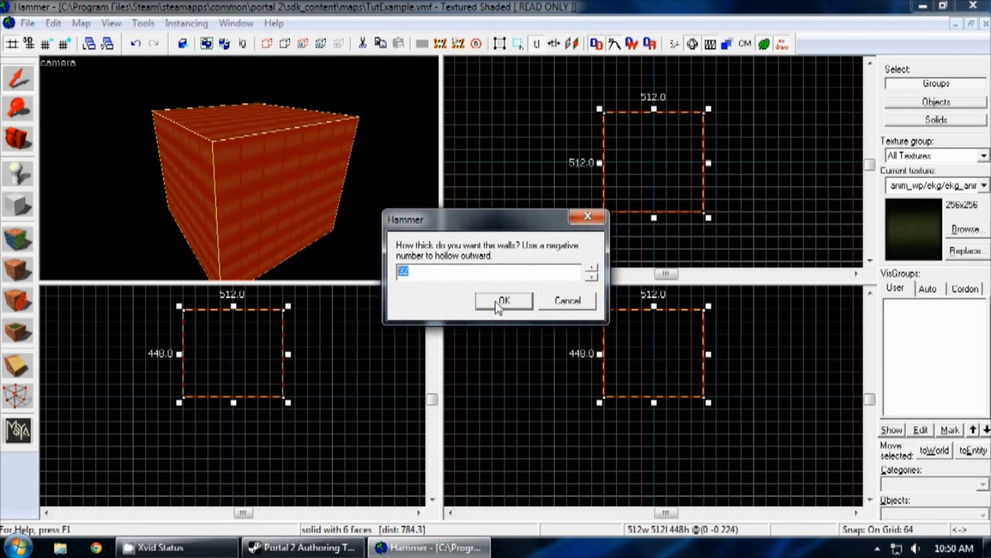
left_click(503, 301)
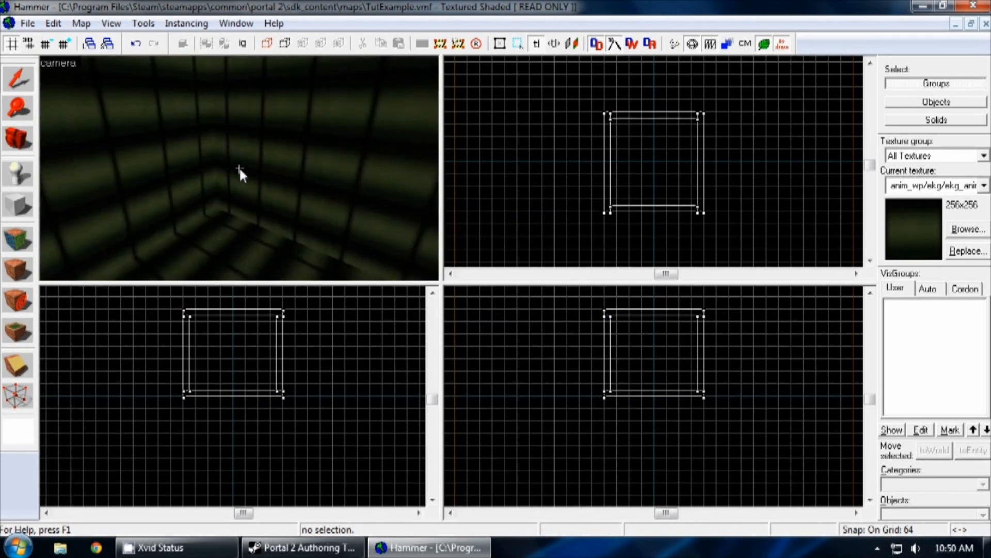
left_click(247, 194)
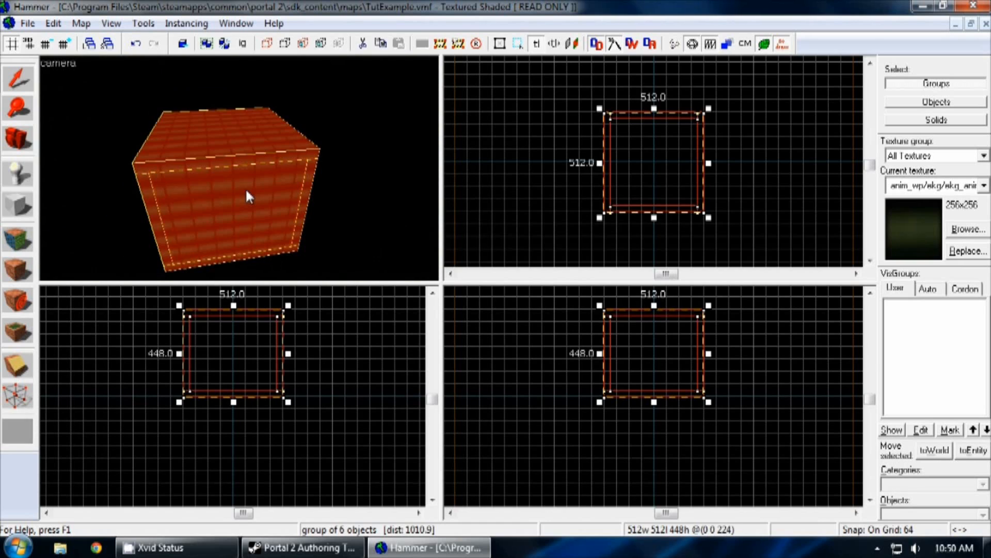
mouse_move(269, 193)
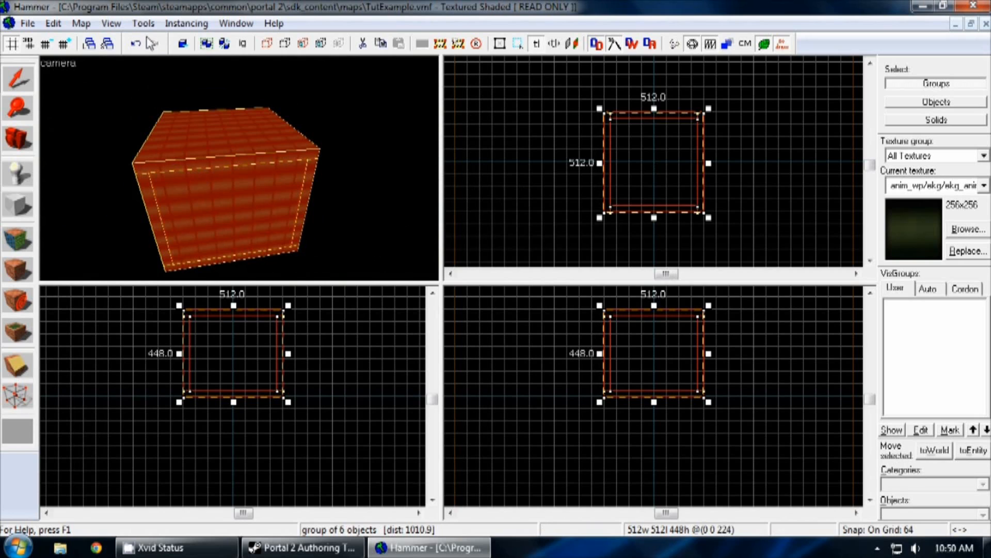
Ungroup the room's walls and apply tile/white_wall_tile001a to one wall
left_click(142, 23)
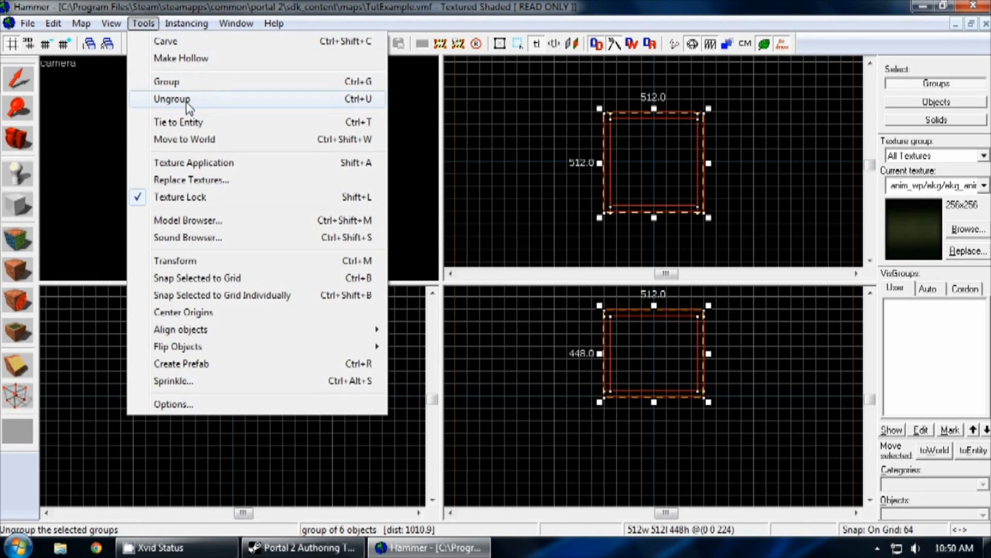
left_click(172, 99)
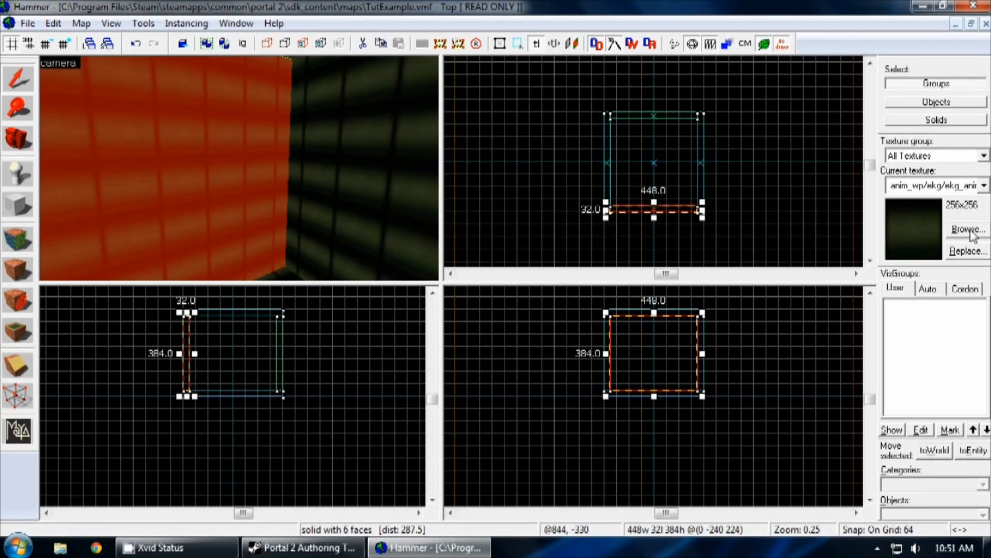
left_click(968, 229)
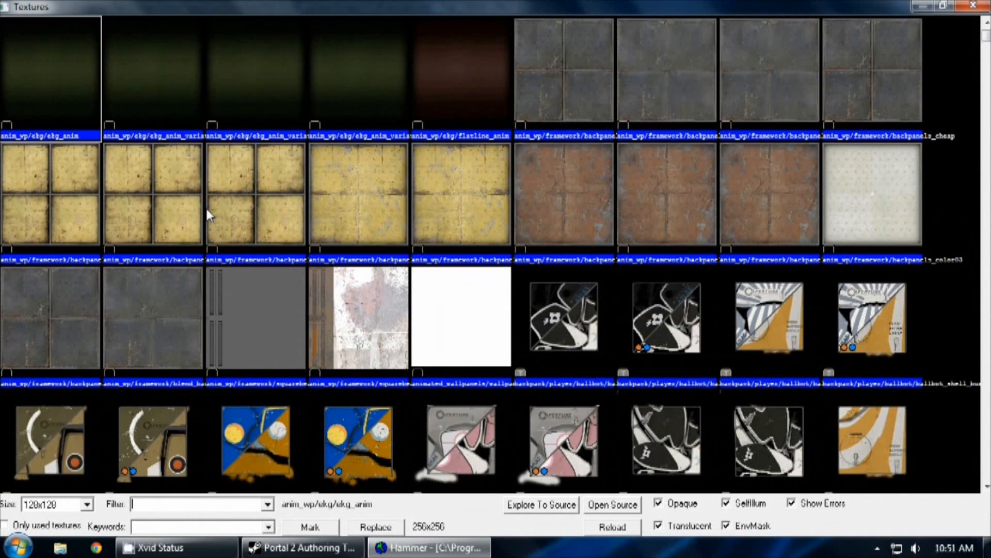
mouse_move(318, 353)
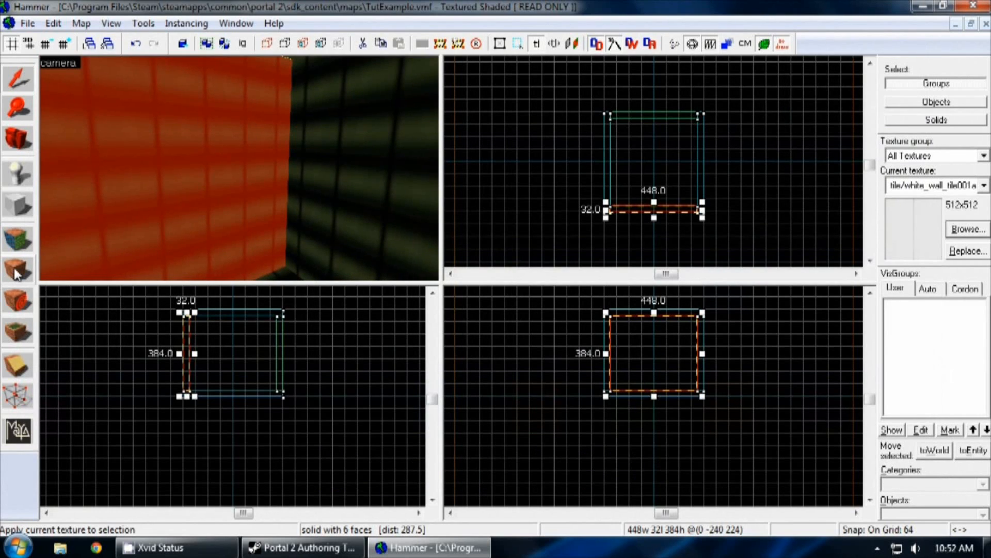
mouse_move(18, 269)
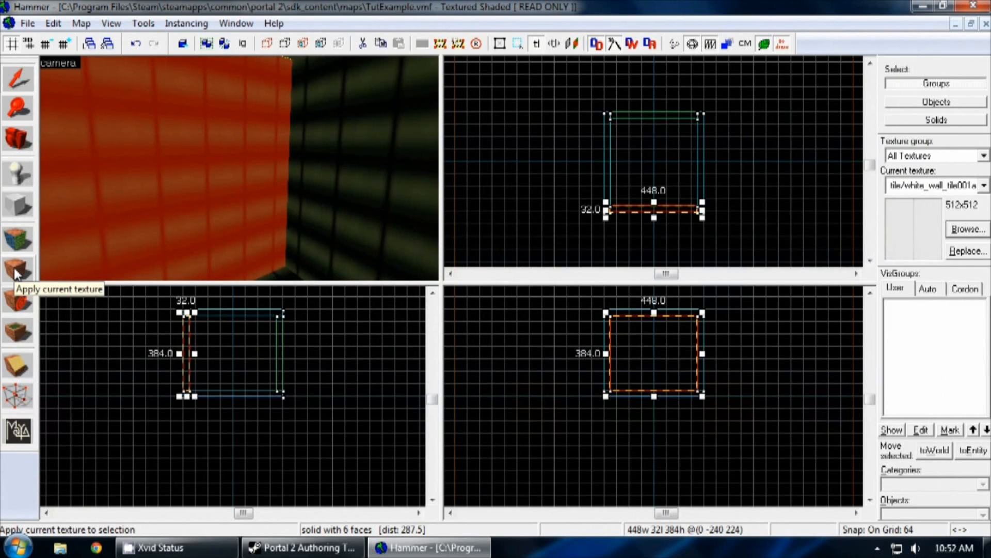
left_click(17, 268)
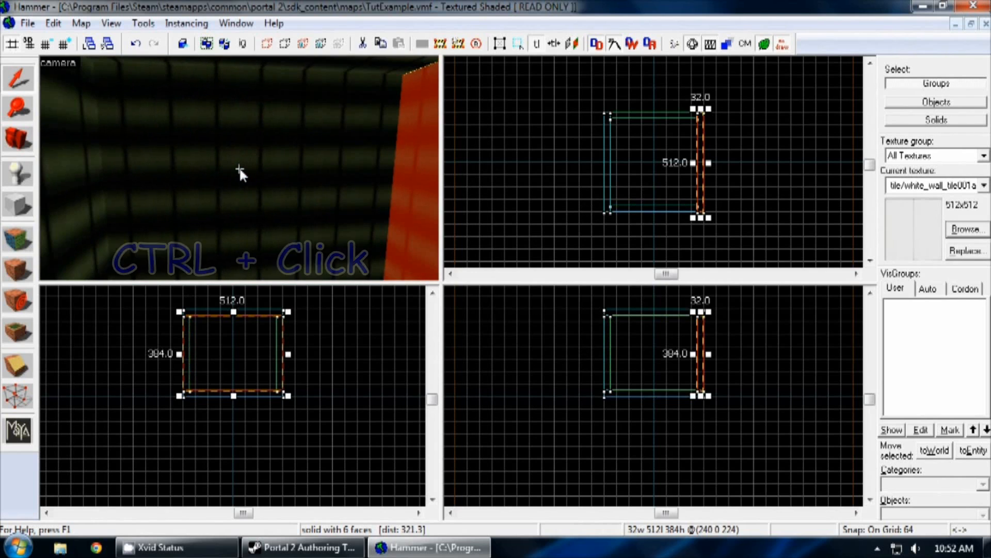
Add the remaining walls to the selection for the white tile texture
left_click(241, 173)
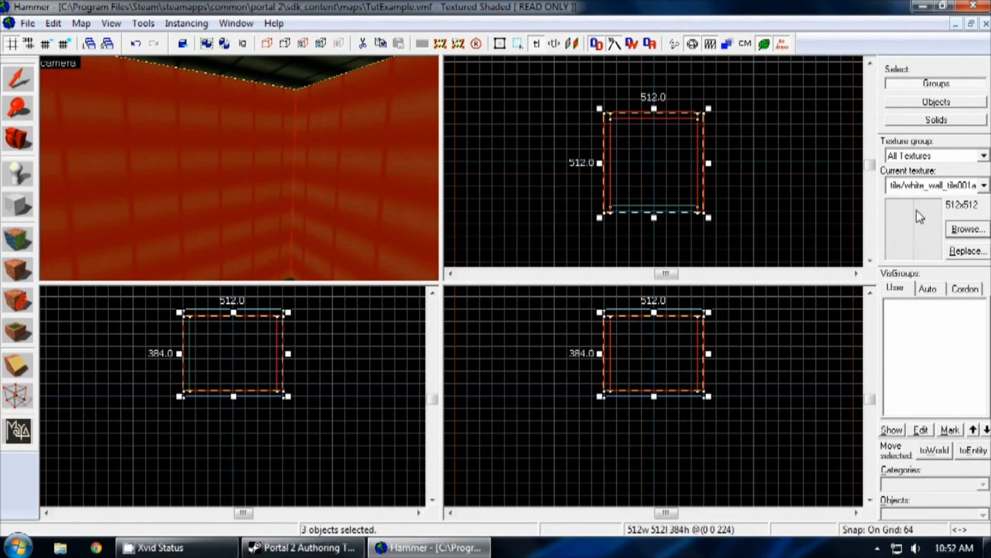
mouse_move(103, 265)
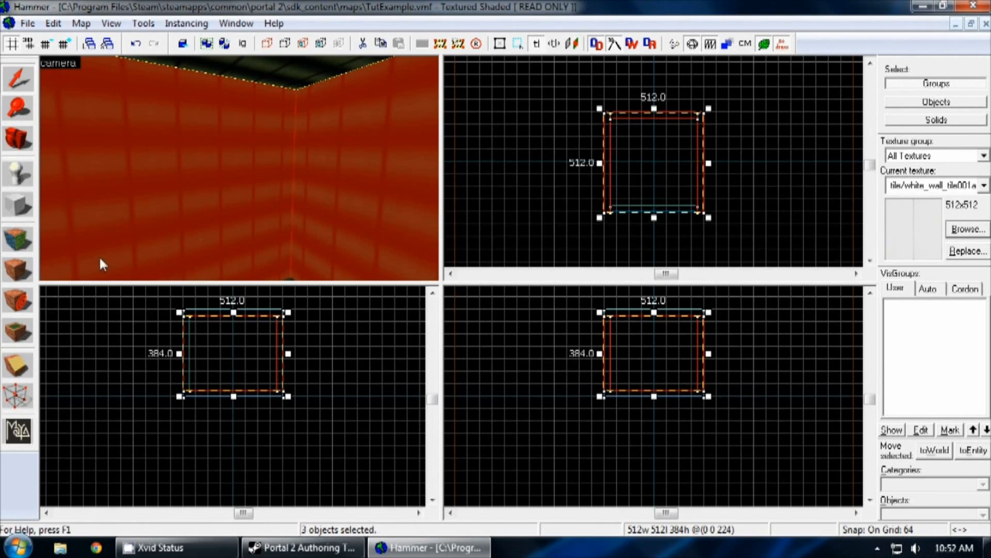
mouse_move(19, 271)
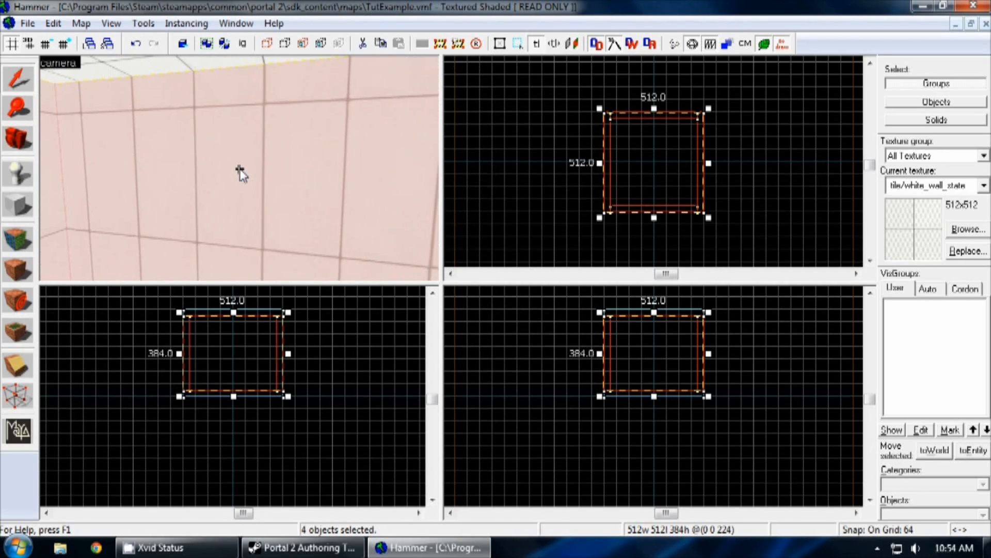
Set the walls' texture shift to 127 at quarter scale in the Face Edit Sheet
left_click(18, 239)
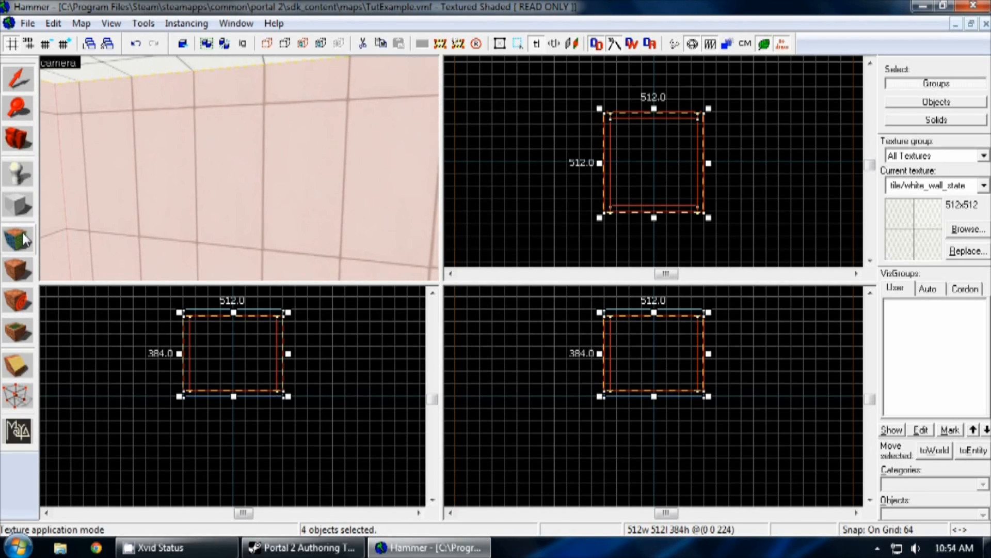
mouse_move(17, 238)
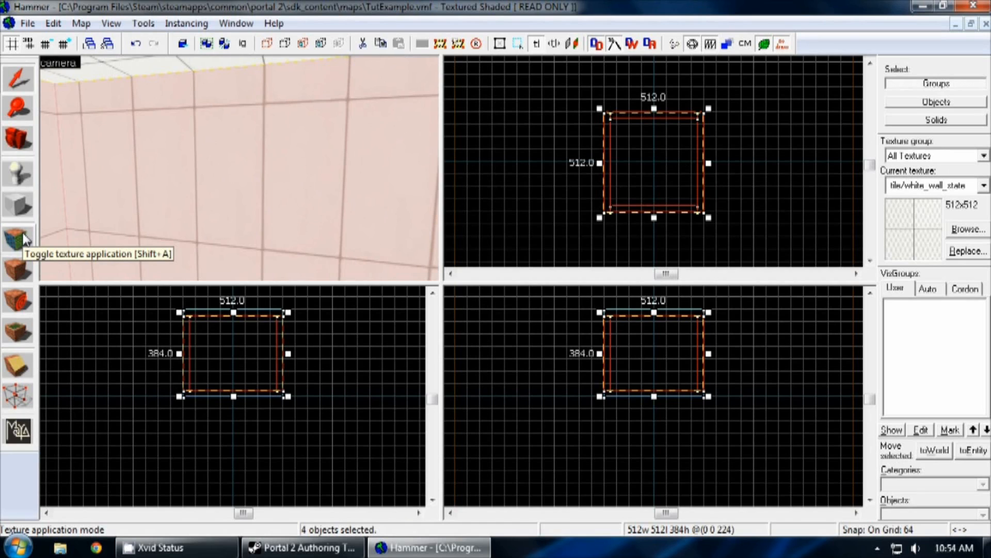
left_click(18, 241)
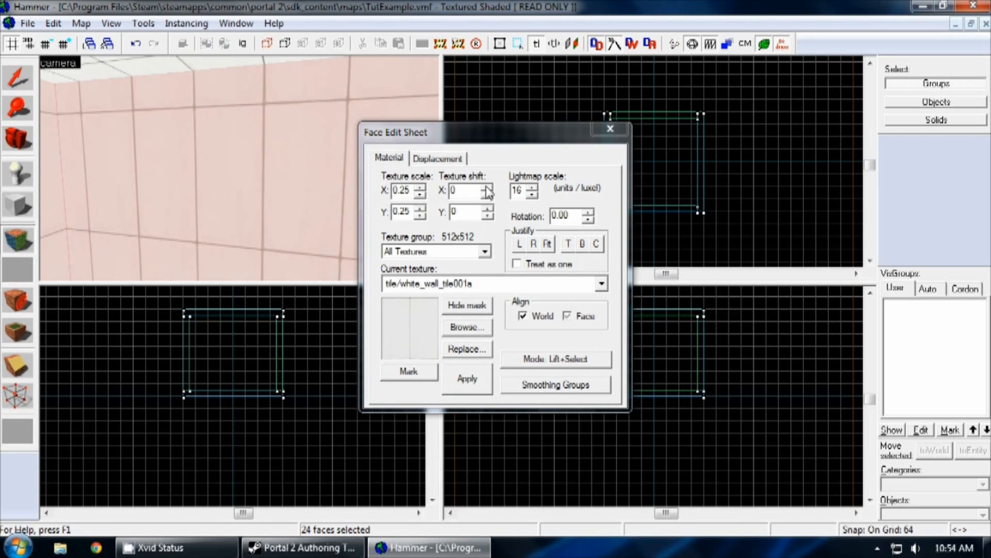
left_click(465, 191)
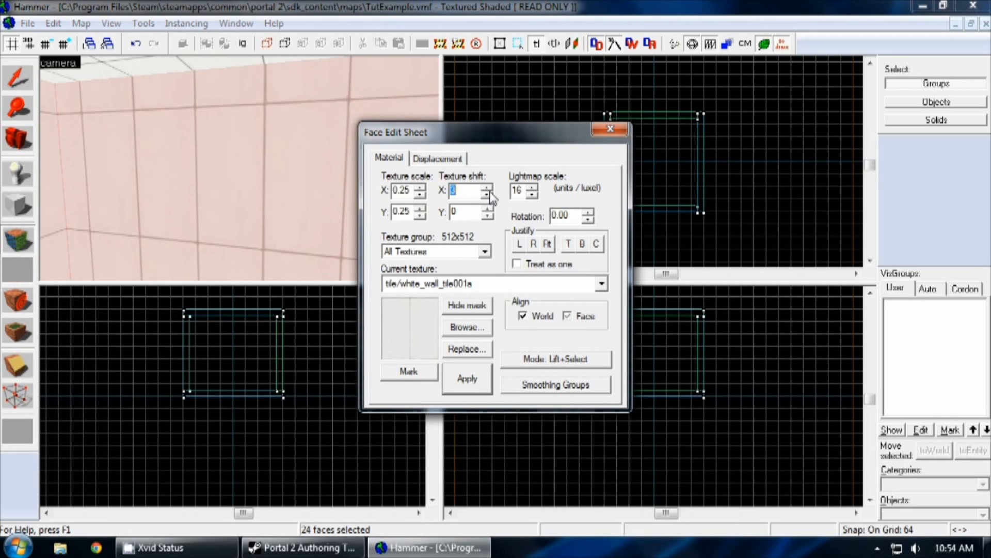
type("127")
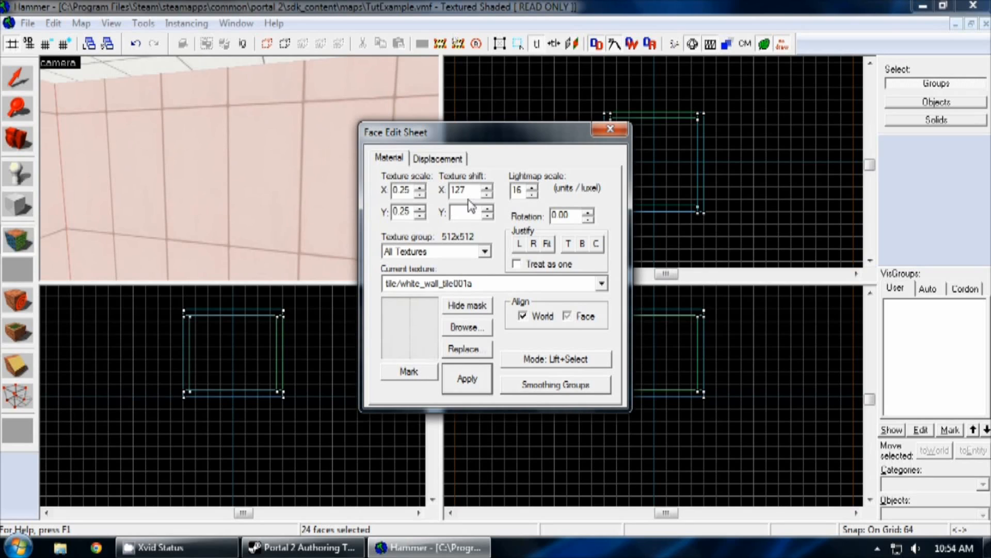
type("127")
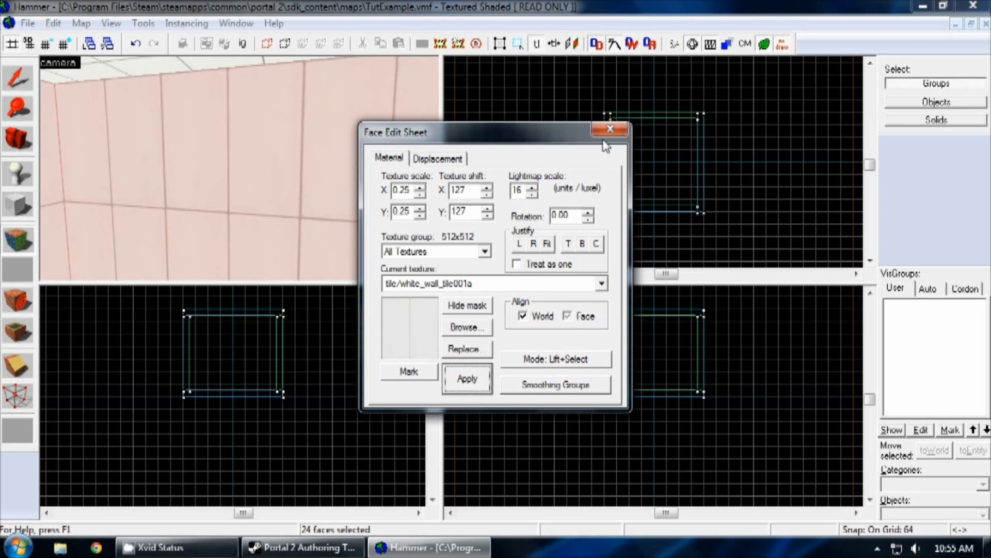
left_click(608, 128)
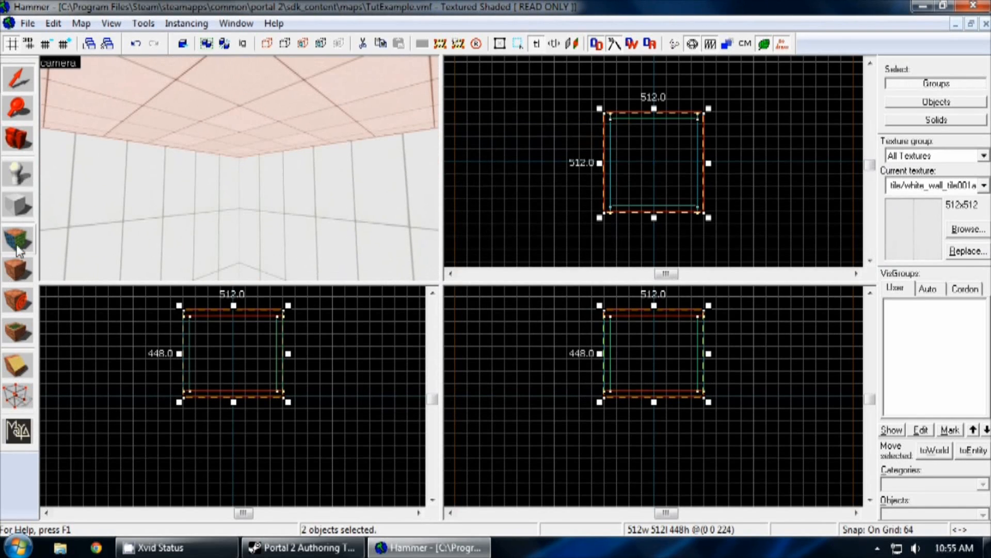
Apply the same 127 shift and quarter scale to the floor and ceiling faces
left_click(19, 244)
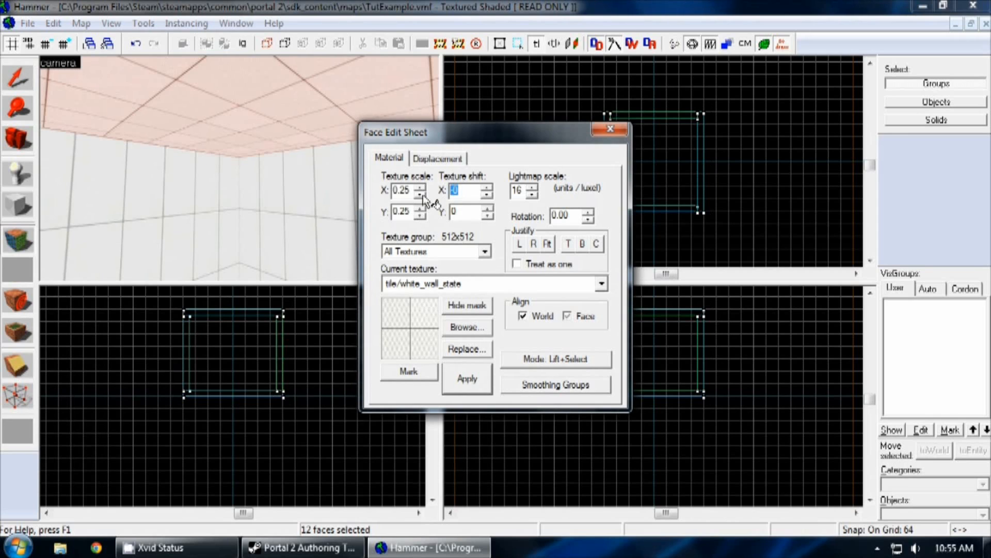
type("127")
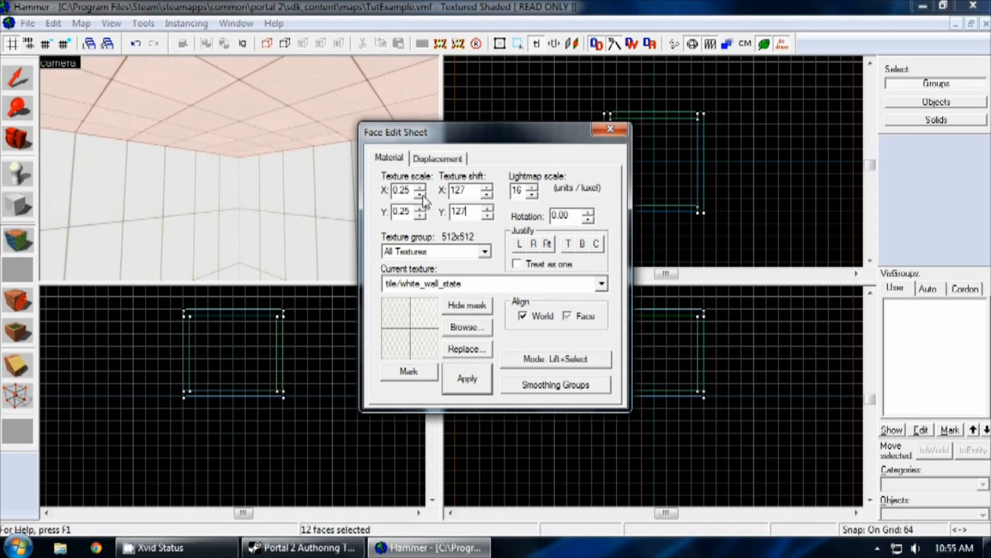
left_click(610, 129)
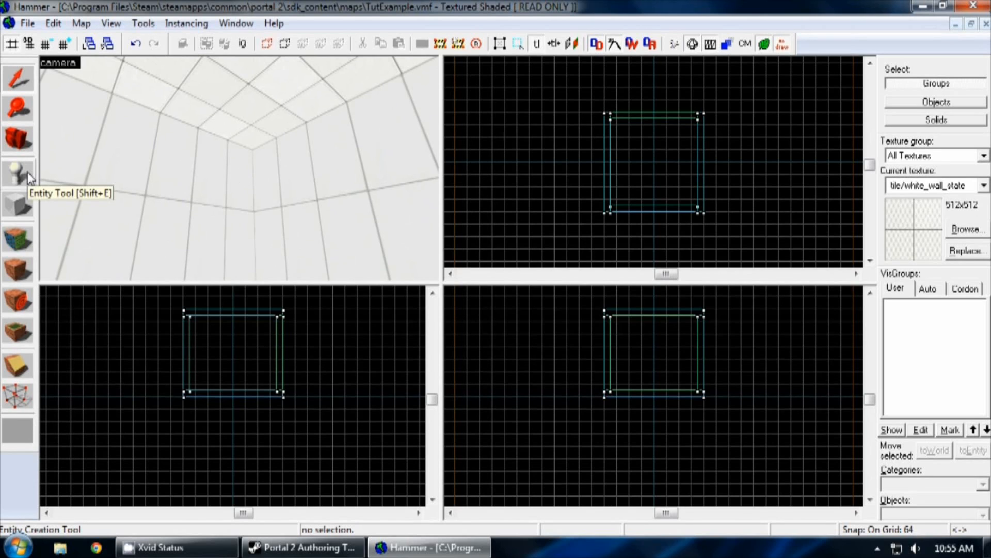
Place an info_player_start entity on the room floor with the Entity Tool
left_click(18, 174)
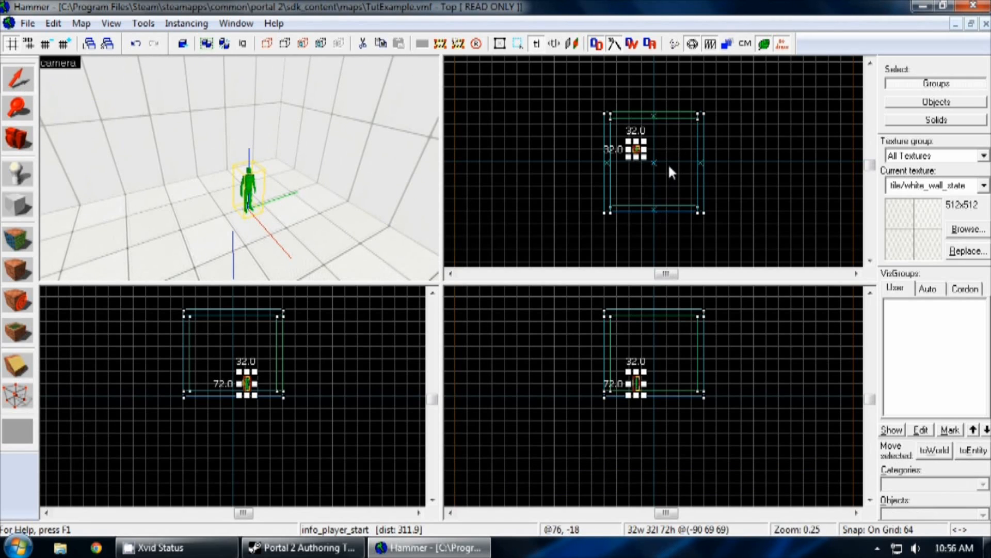
scroll("up", 3)
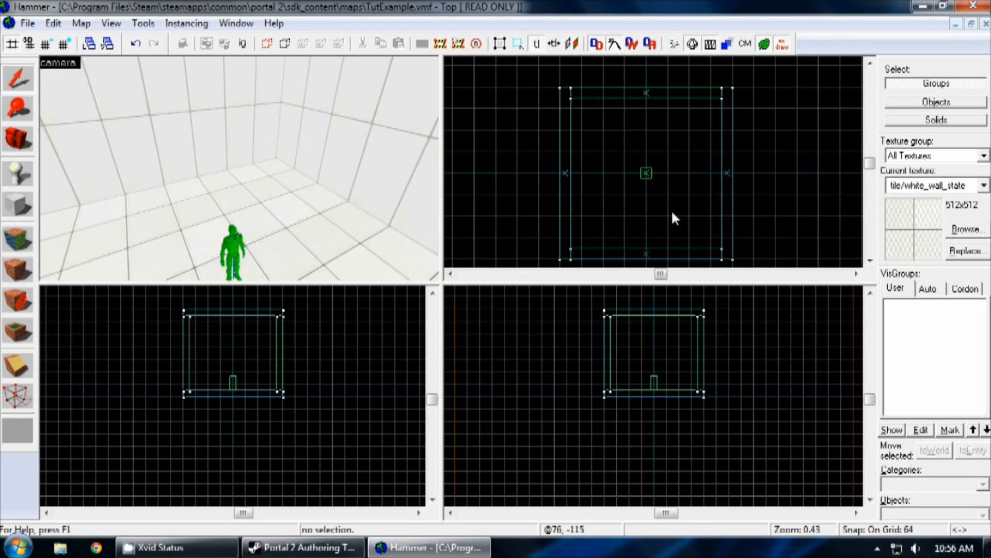
mouse_move(453, 221)
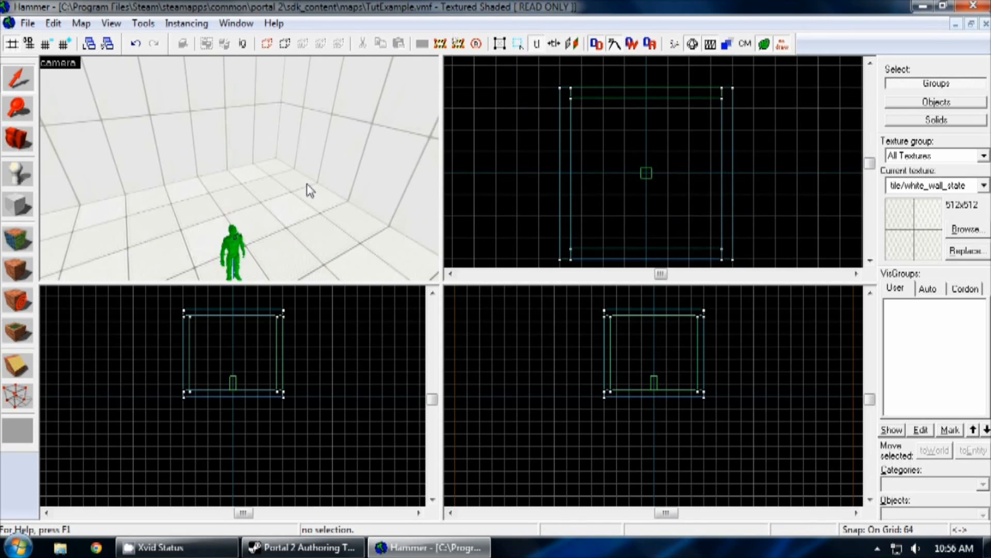
mouse_move(306, 189)
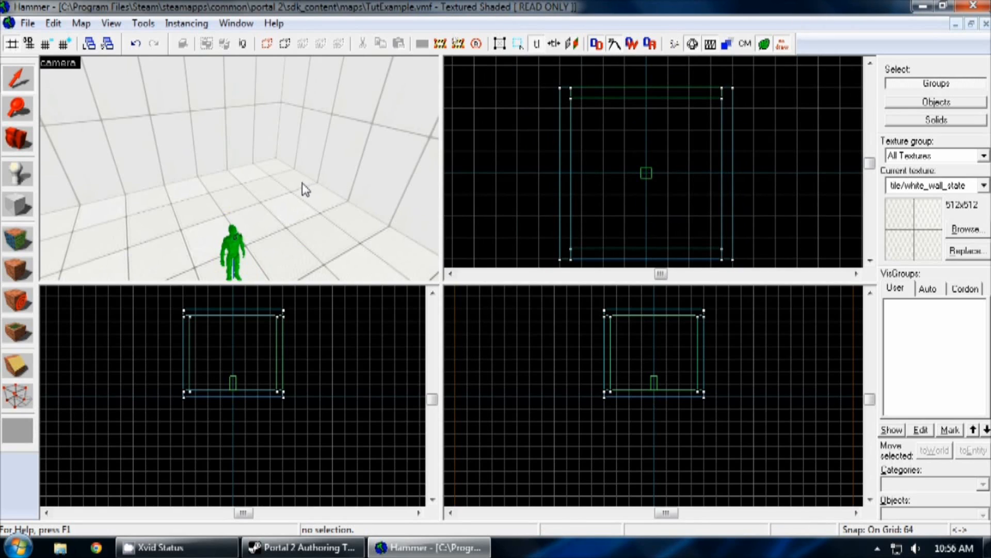
left_click(18, 173)
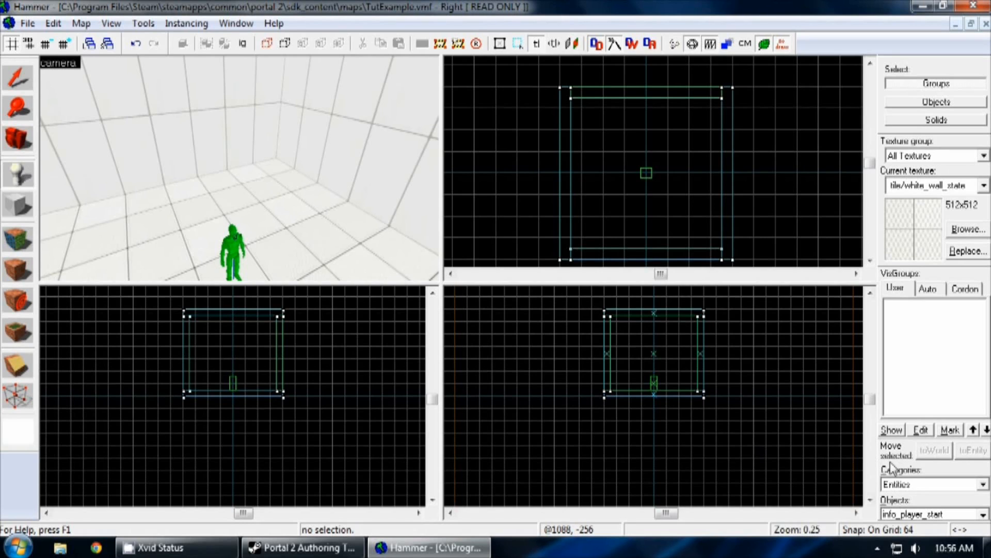
Place a weapon_portalgun beside the spawn and a light above the floor
left_click(18, 174)
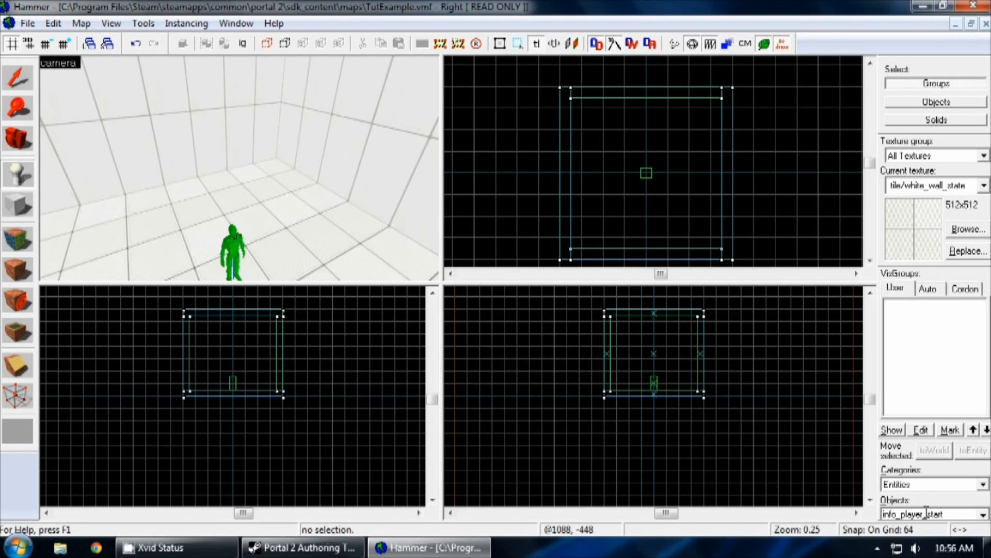
left_click(930, 514)
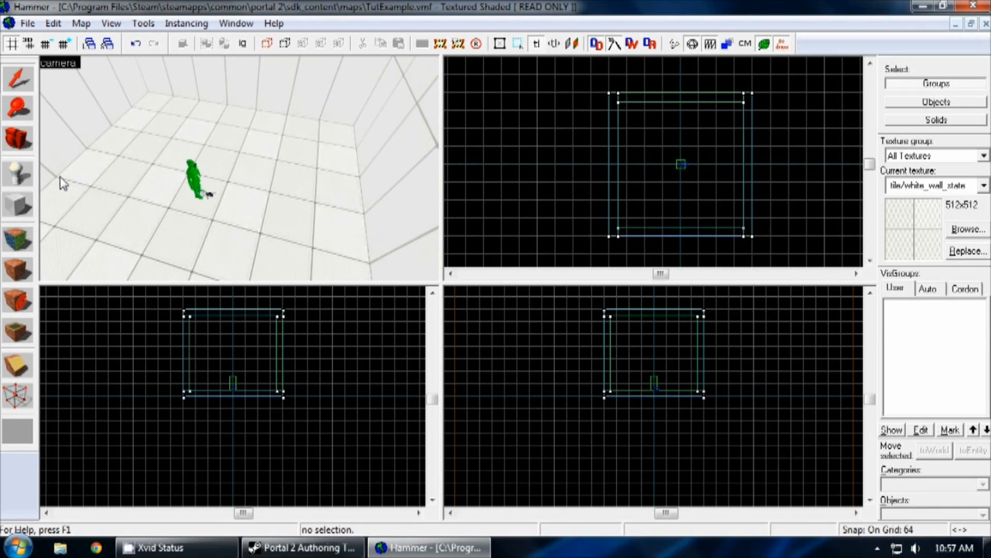
mouse_move(18, 172)
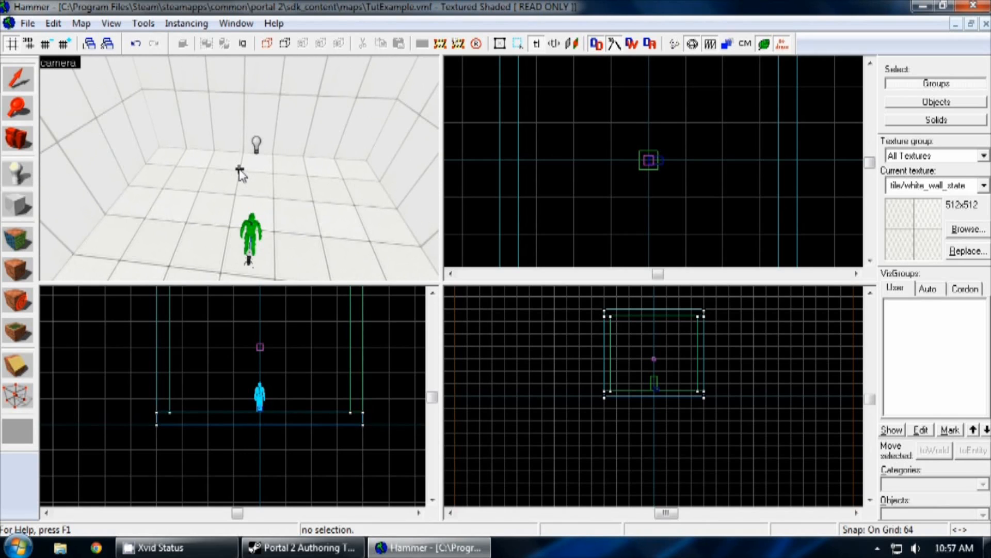
mouse_move(38, 70)
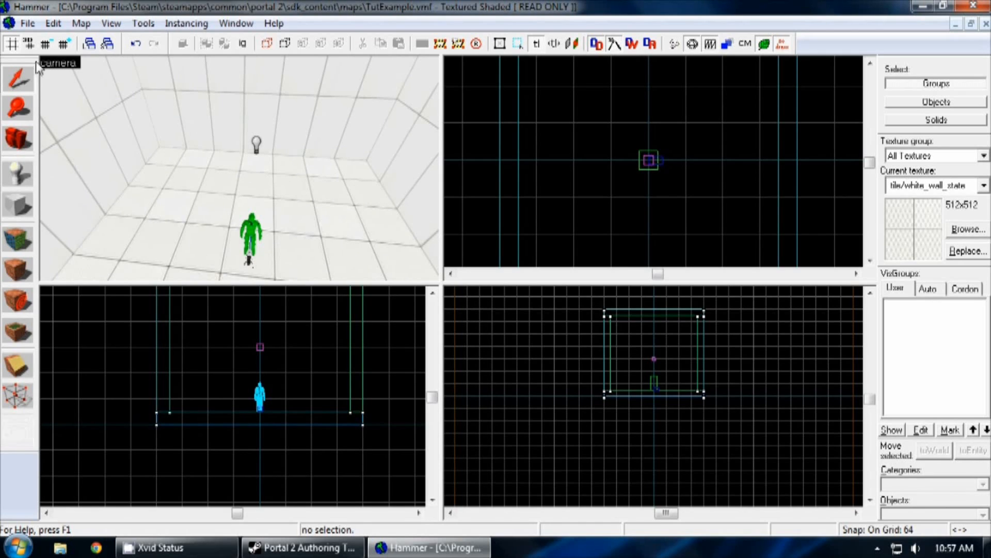
Compile via Run Map with 'Wait for keypress' left off and the game not launching
left_click(27, 23)
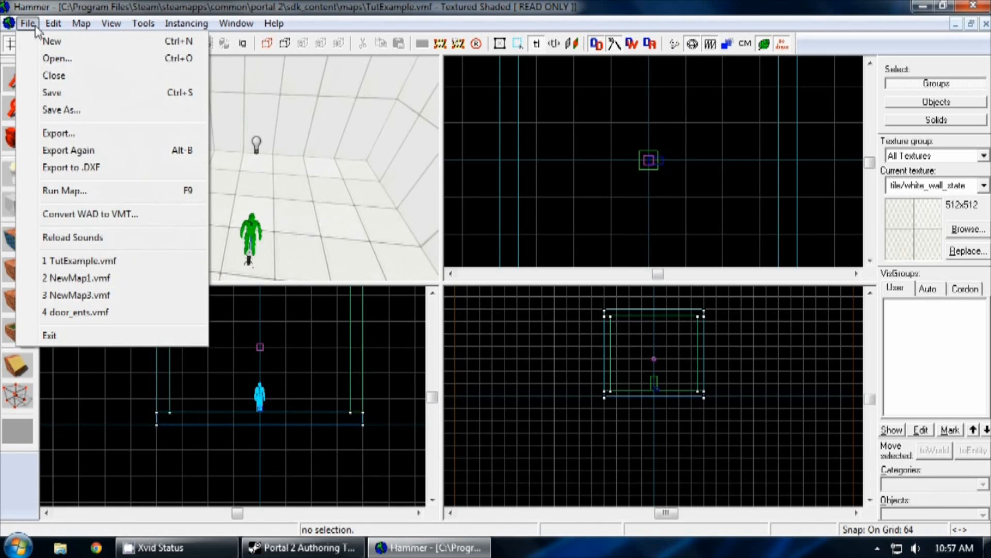
mouse_move(63, 190)
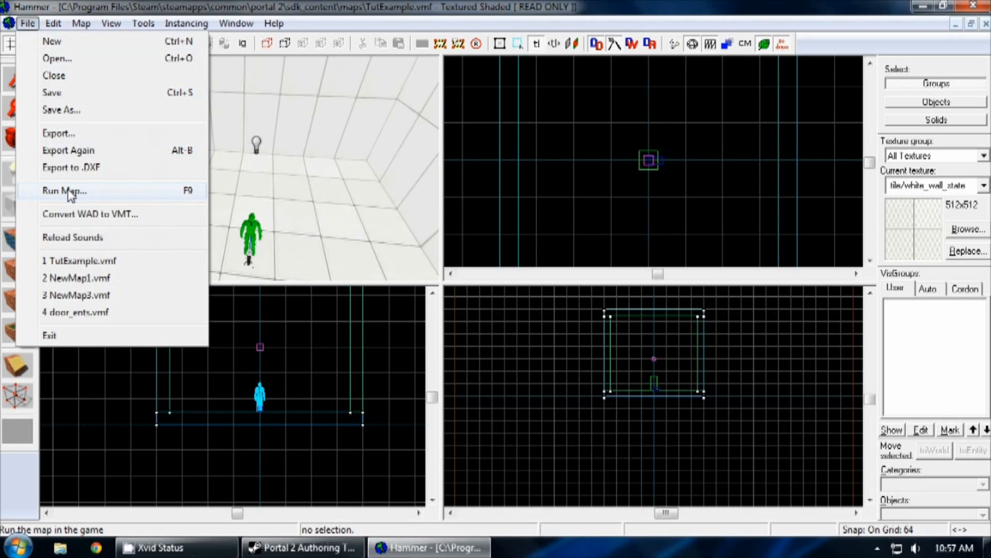
left_click(64, 190)
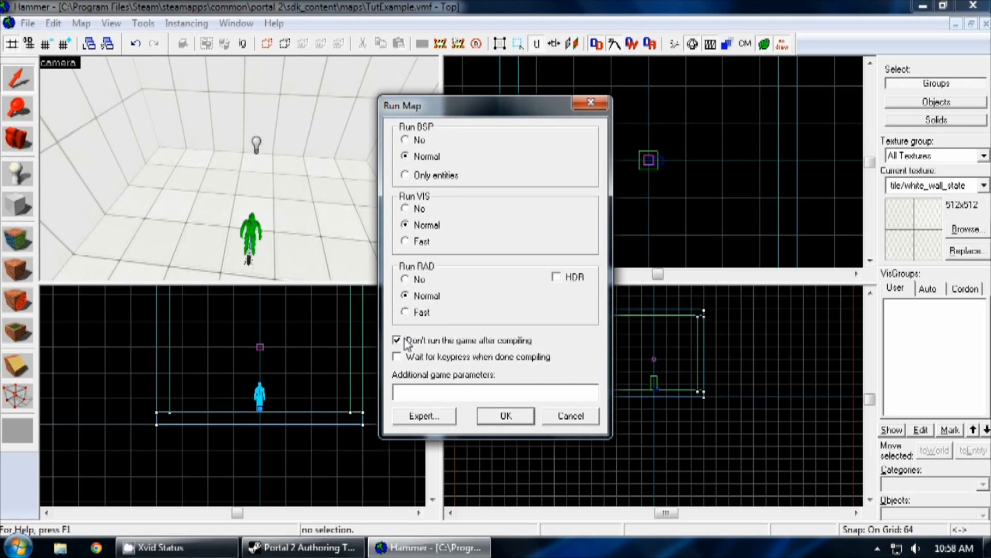
mouse_move(416, 361)
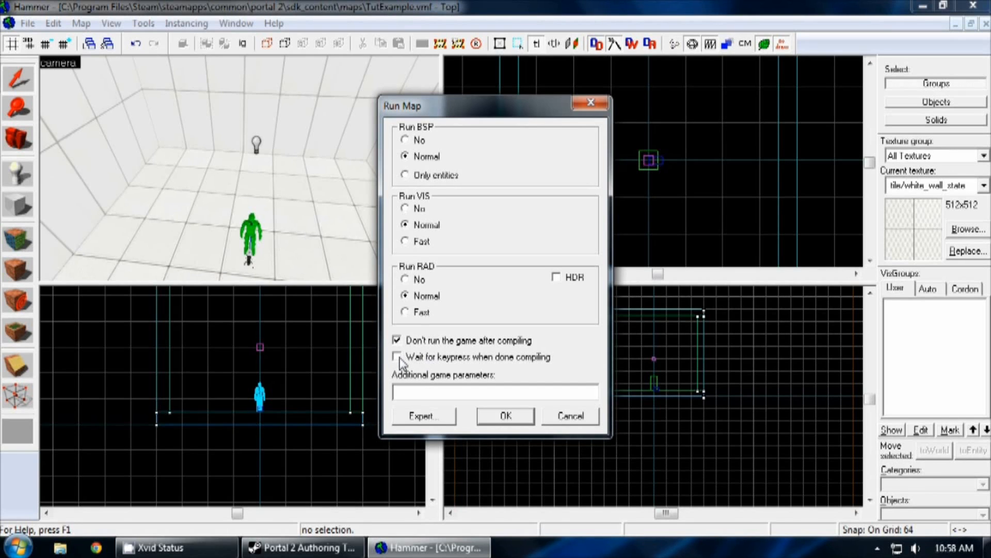
left_click(397, 357)
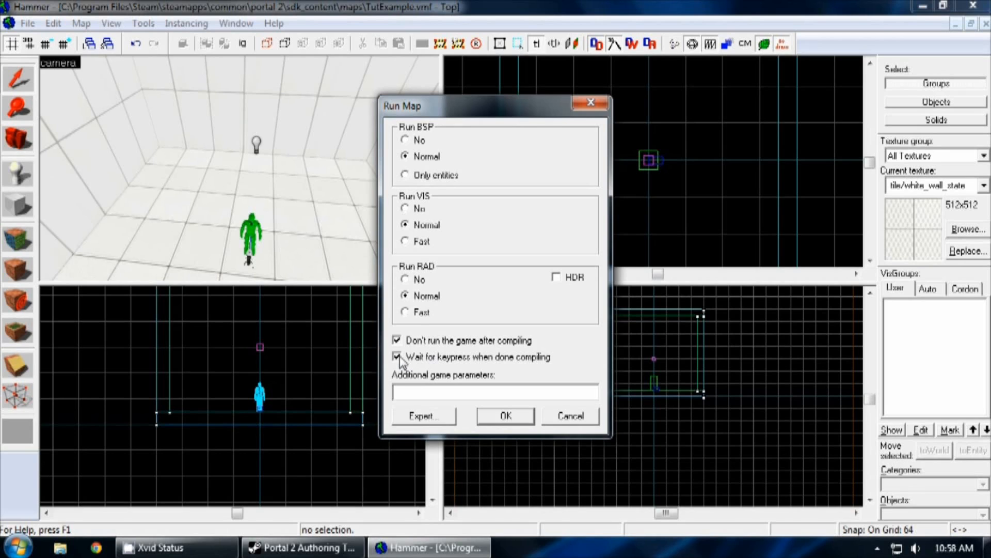
left_click(397, 356)
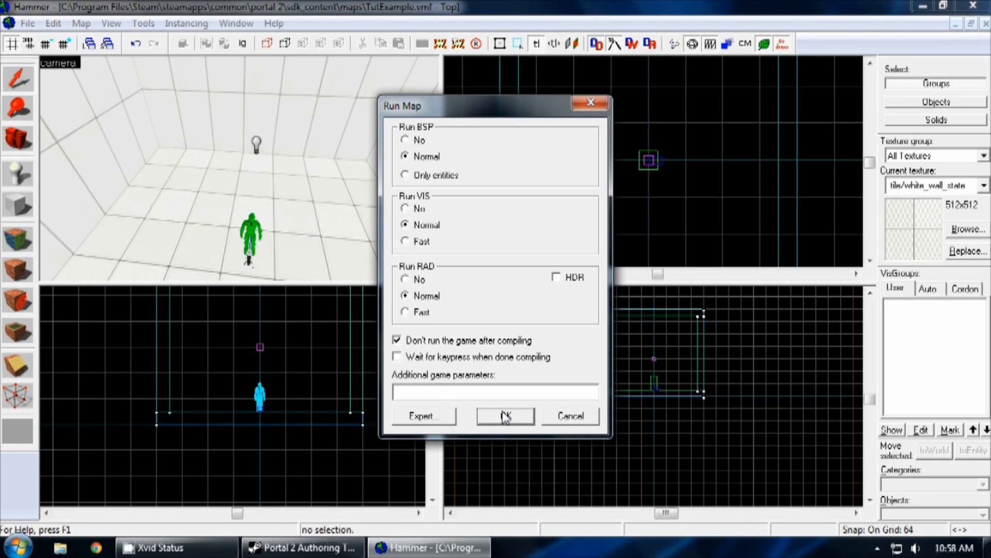
left_click(505, 416)
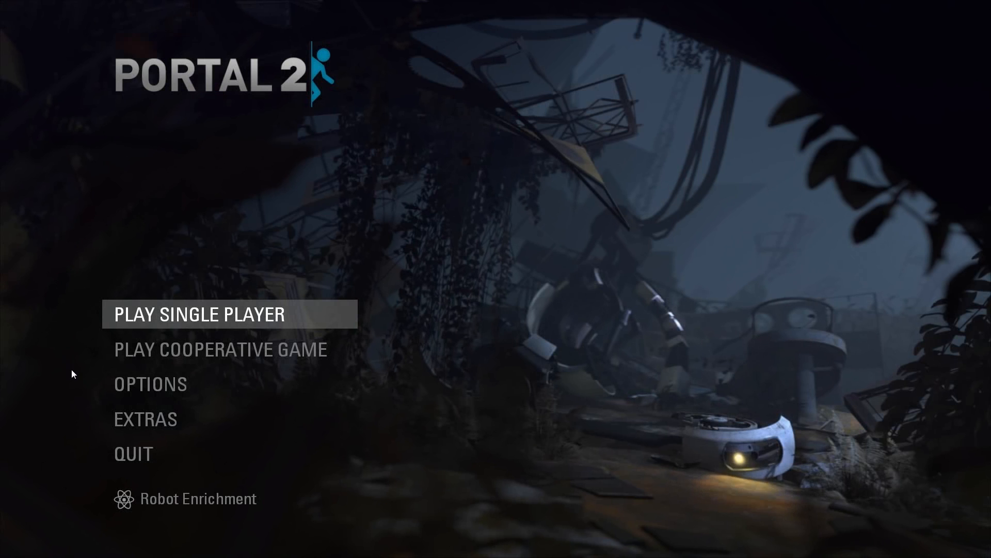
mouse_move(142, 385)
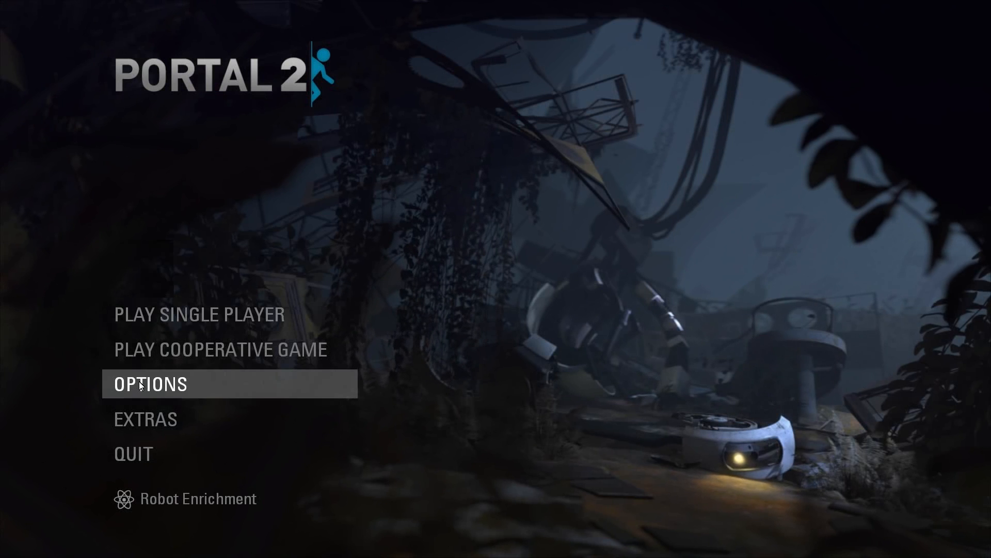
Set Allow Developer Console to Enabled in Keyboard/Mouse options and return to the menu
left_click(149, 384)
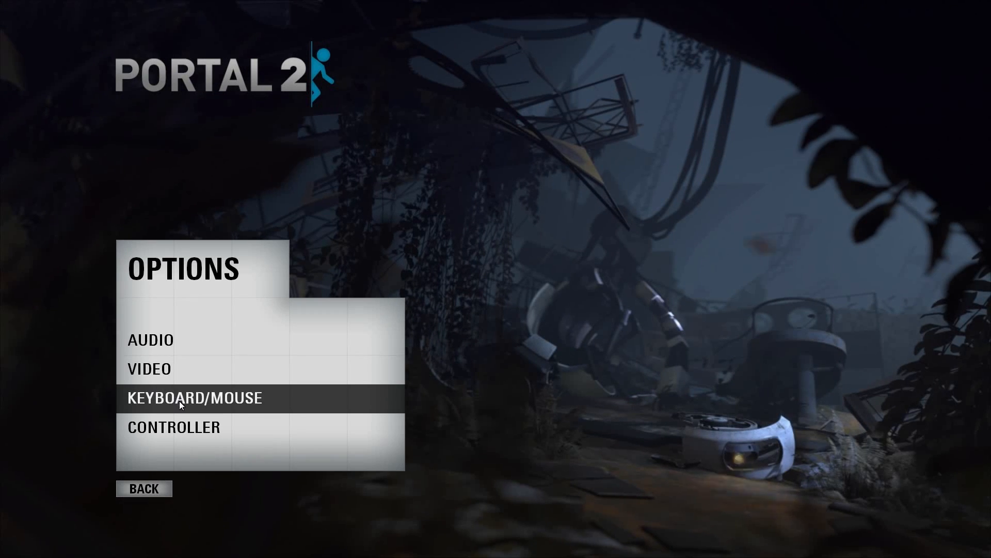
left_click(195, 398)
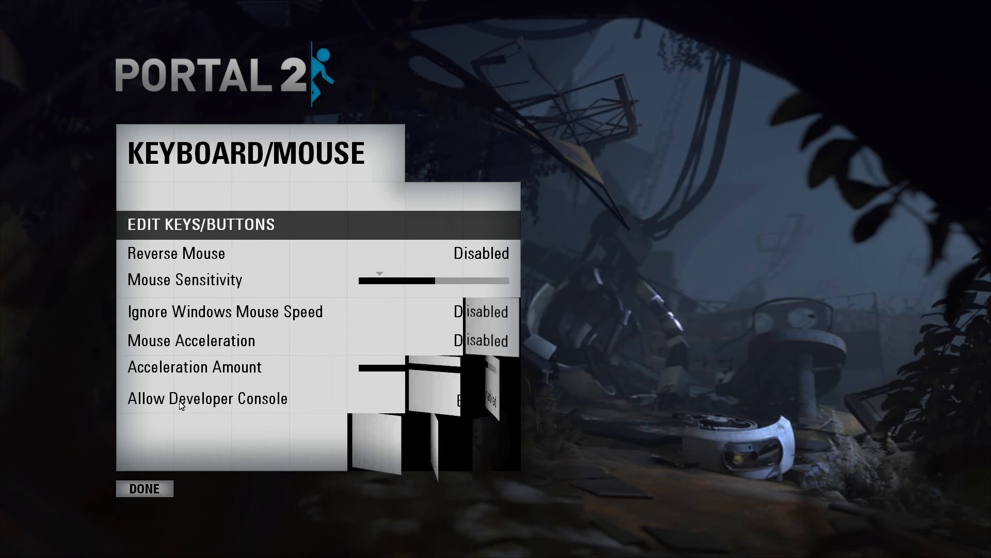
left_click(208, 398)
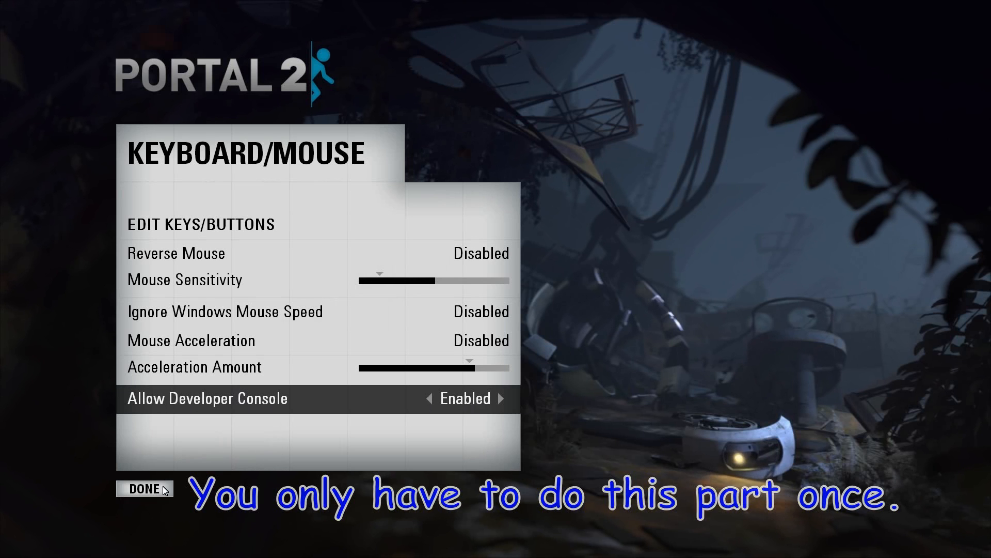
left_click(144, 490)
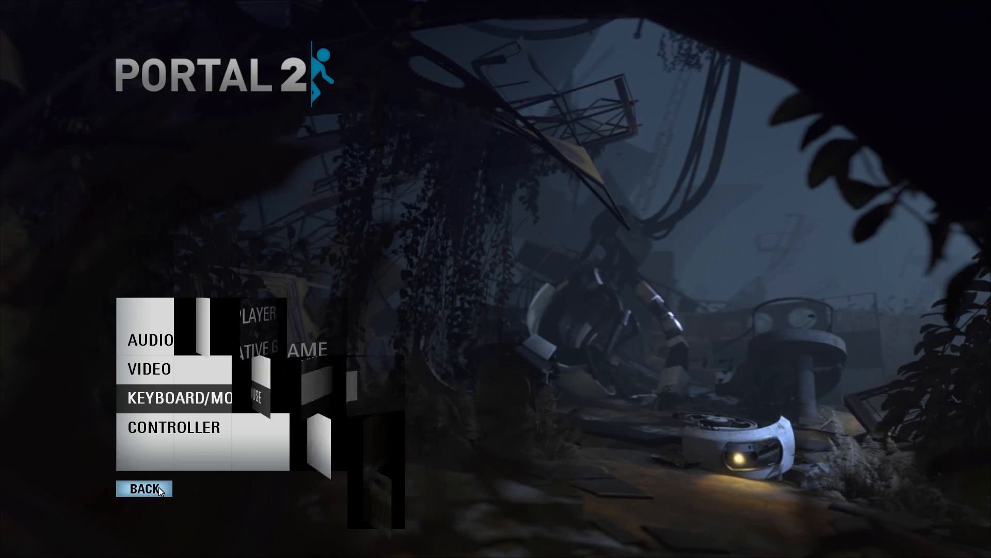
left_click(145, 488)
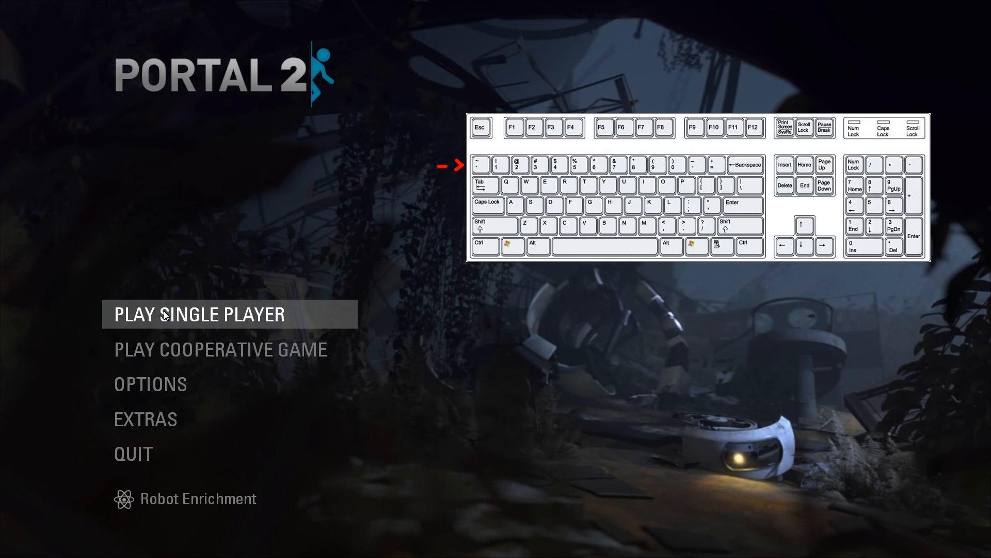
Enter the console command 'map TutExample' to load the compiled map
key("`")
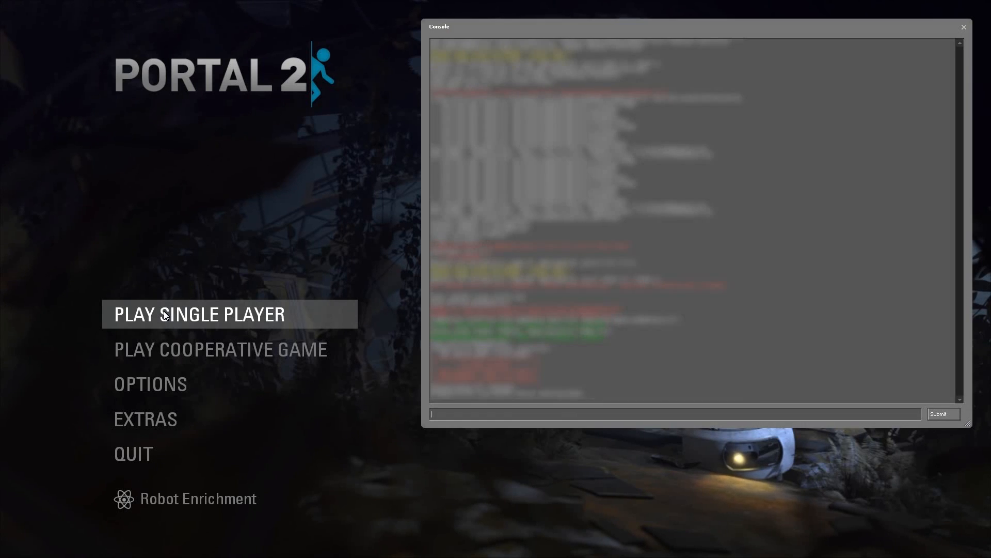
type("map")
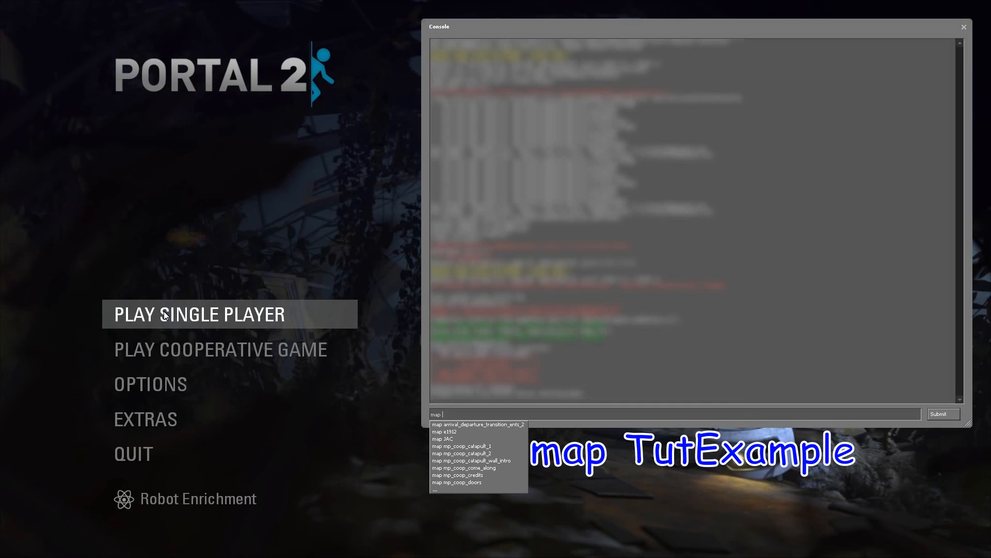
type("tut")
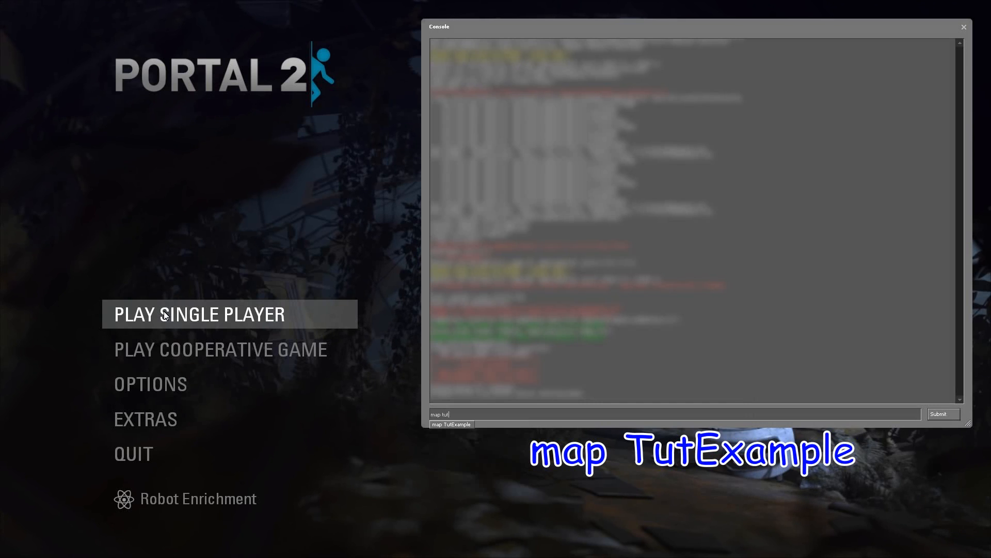